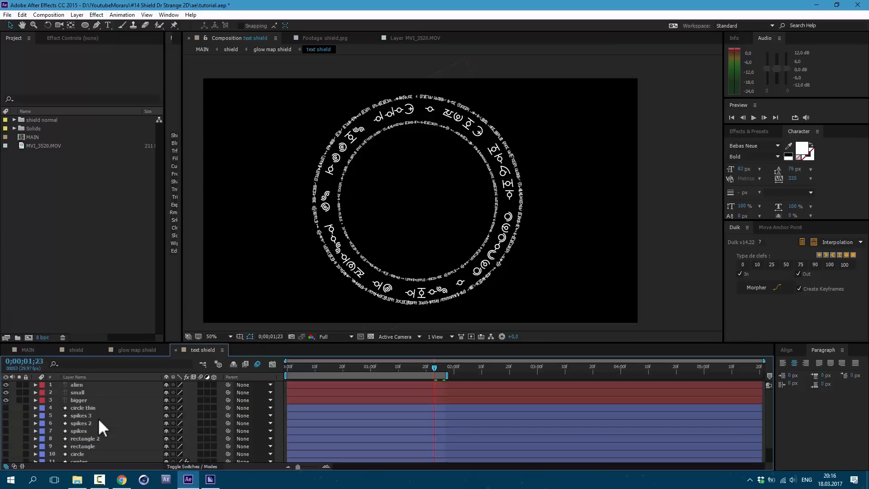
{"action": "mouse_move", "coordinate": [103, 429]}
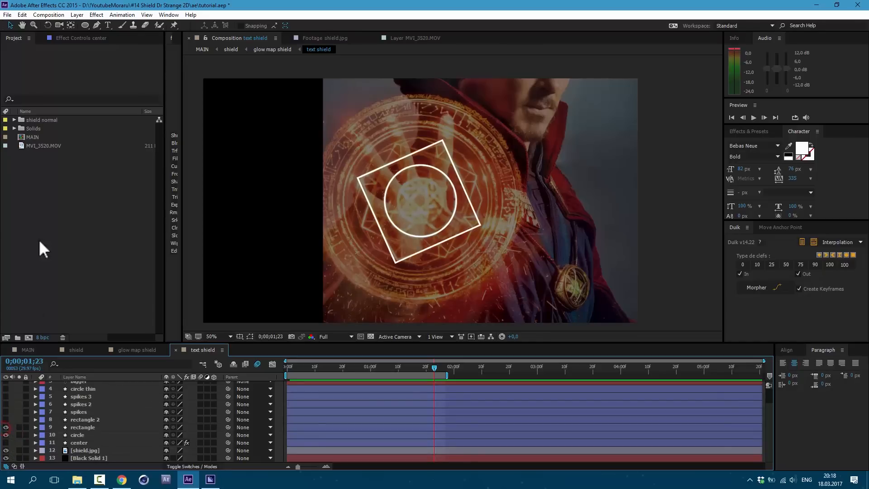
Step: Hide the rectangle and circle outlines so only the spikes shape shows over the reference
{"action": "left_click", "coordinate": [85, 25]}
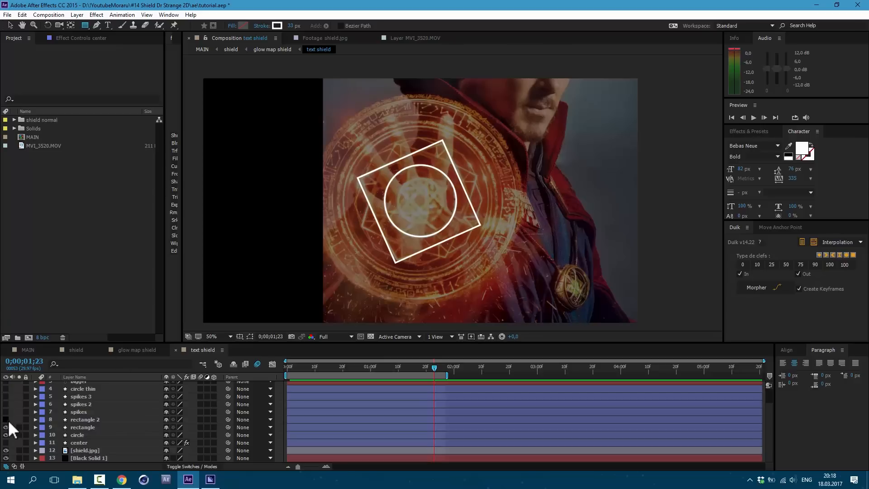
{"action": "left_click", "coordinate": [5, 411]}
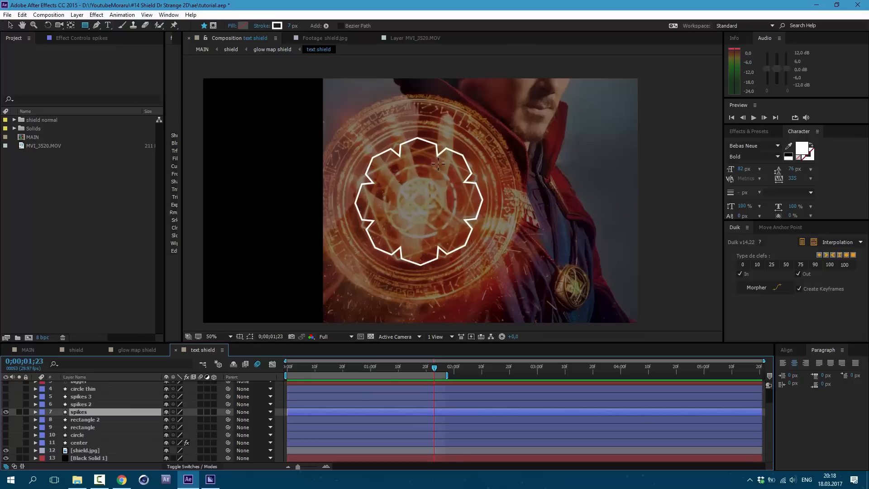
Step: Make the star path 8-pointed and stretch its outer radius into long spikes
{"action": "left_click", "coordinate": [84, 25]}
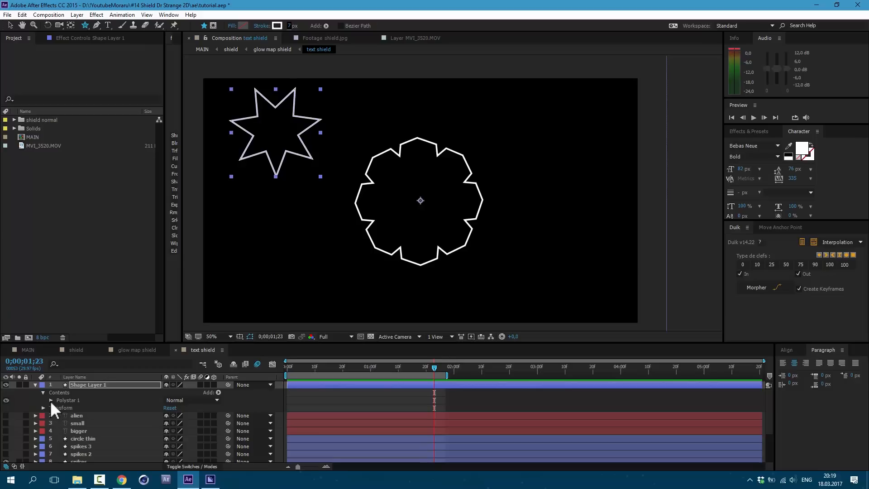
{"action": "left_click", "coordinate": [51, 399]}
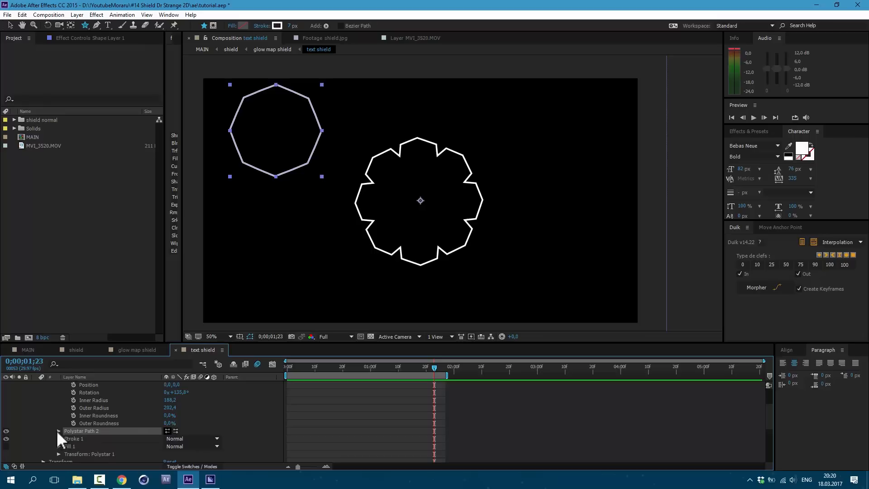
{"action": "left_click", "coordinate": [57, 431]}
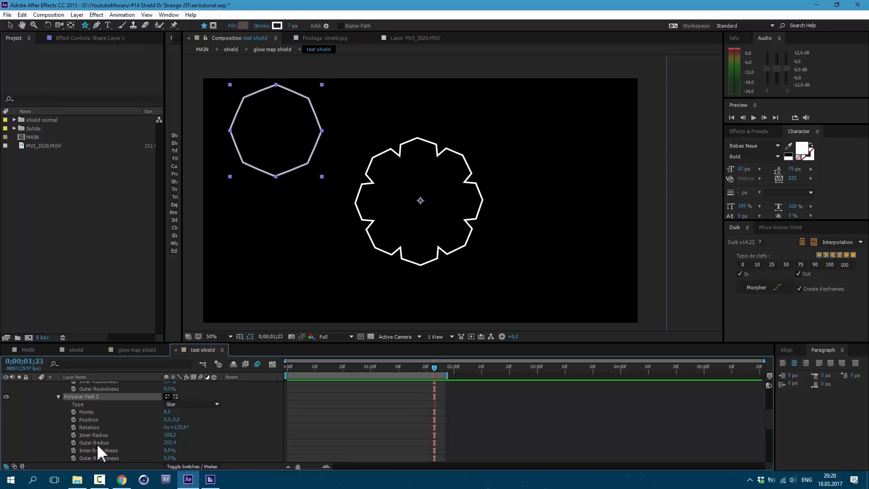
{"action": "left_click_drag", "start_coordinate": [177, 442], "coordinate": [172, 443]}
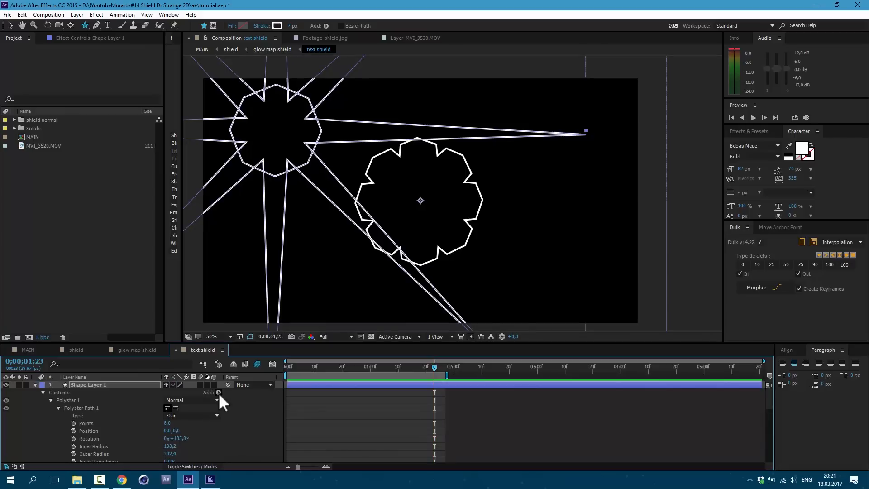
Step: Add a Merge Paths operation to combine the star's paths
{"action": "left_click", "coordinate": [218, 393]}
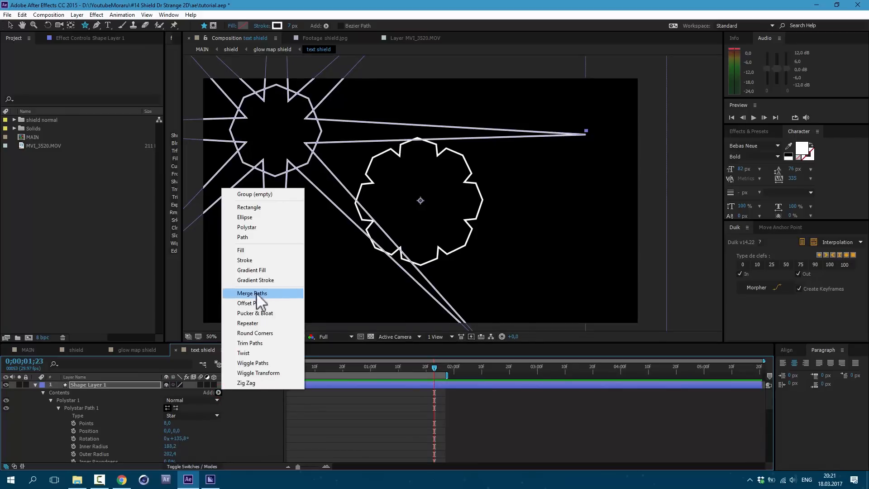
{"action": "left_click", "coordinate": [252, 293]}
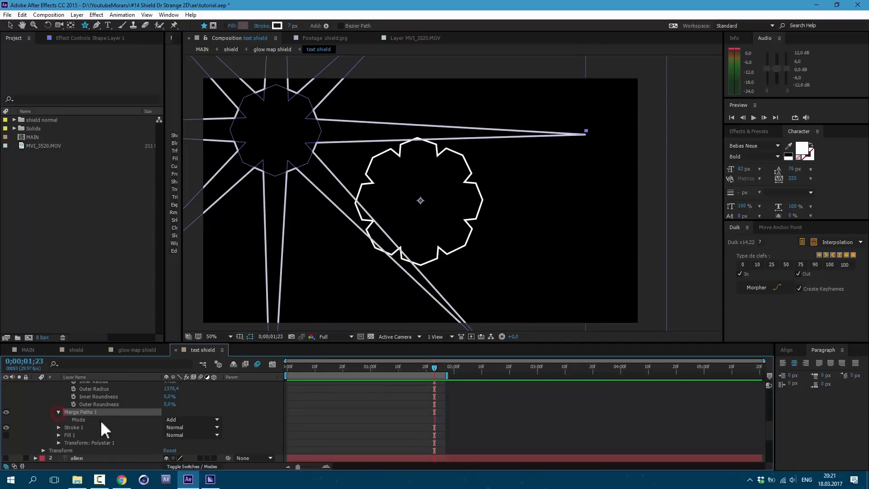
{"action": "left_click", "coordinate": [192, 420]}
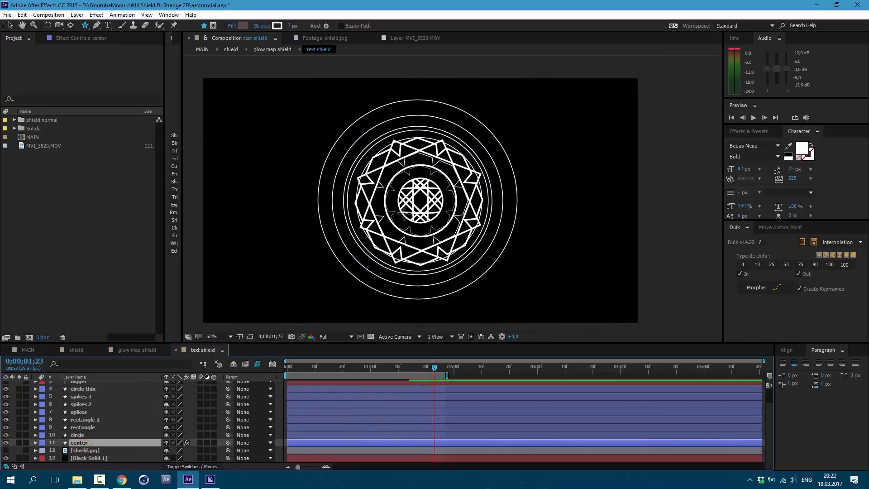
Step: Reveal the alien-symbol text ring with the full outline pattern and scrub the timeline to check it
{"action": "left_click", "coordinate": [211, 337]}
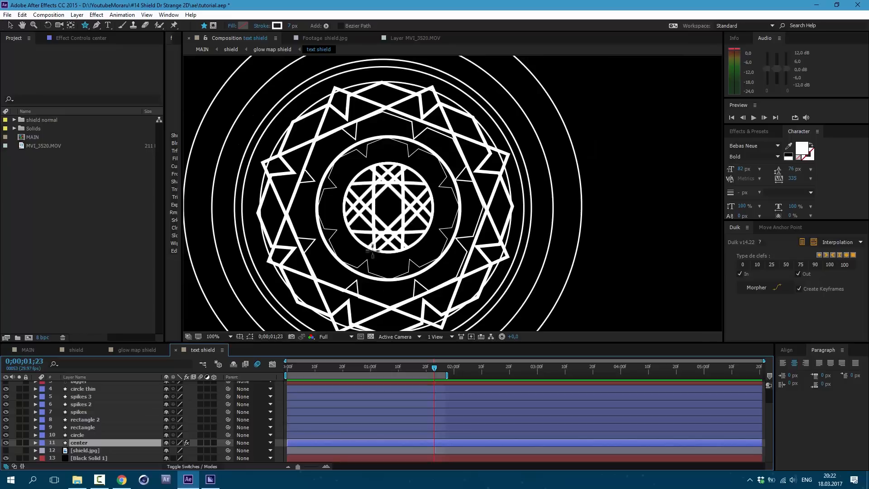
{"action": "mouse_move", "coordinate": [407, 188]}
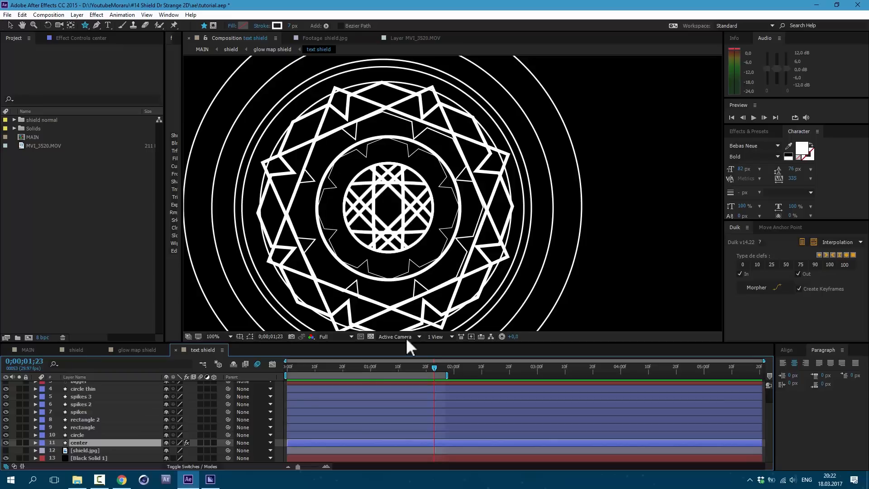
{"action": "mouse_move", "coordinate": [461, 184]}
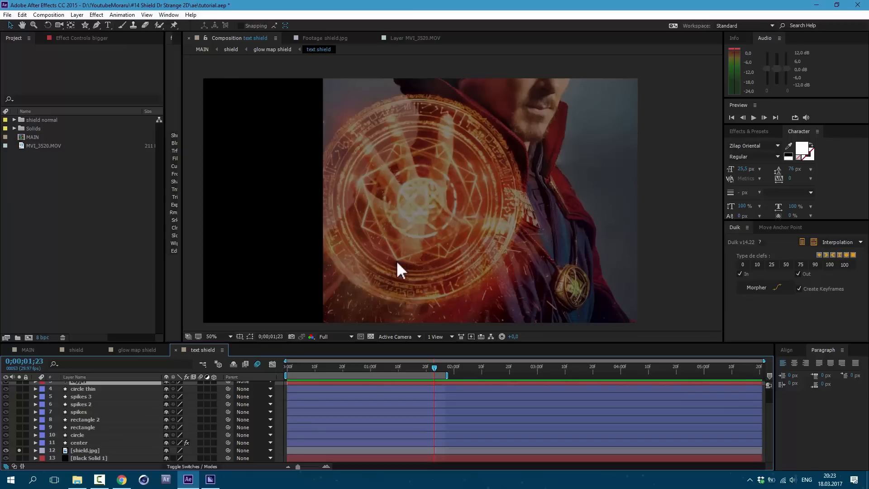
{"action": "mouse_move", "coordinate": [441, 254]}
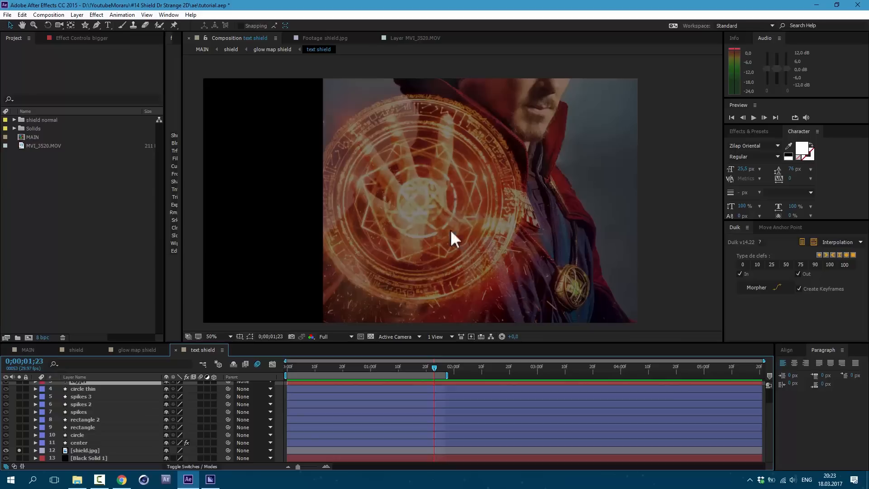
{"action": "mouse_move", "coordinate": [342, 238]}
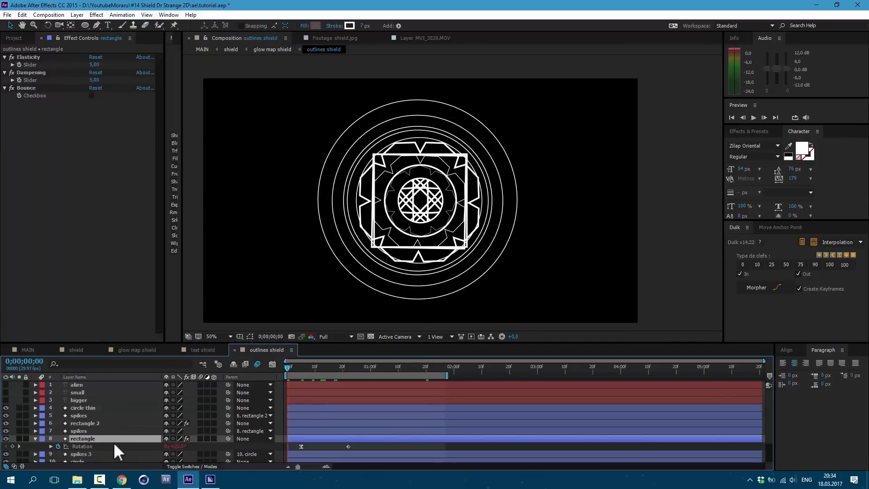
{"action": "left_click_drag", "start_coordinate": [286, 367], "coordinate": [347, 366]}
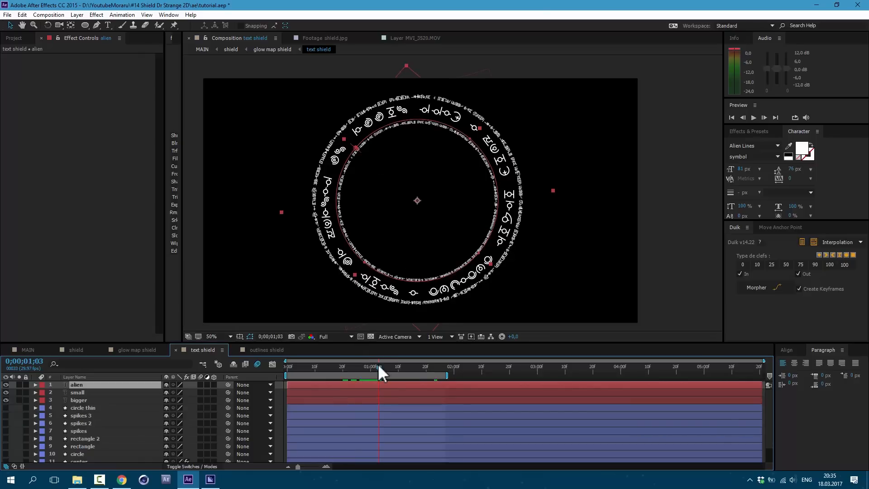
{"action": "left_click", "coordinate": [592, 366]}
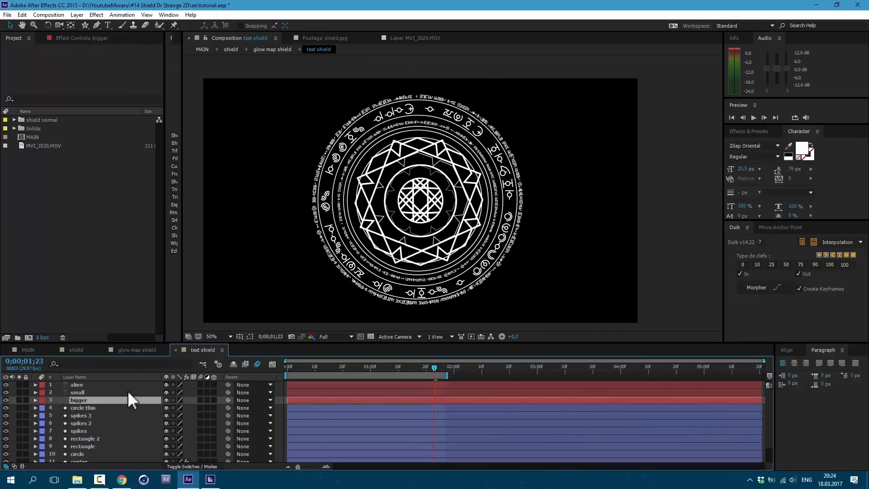
{"action": "mouse_move", "coordinate": [465, 266]}
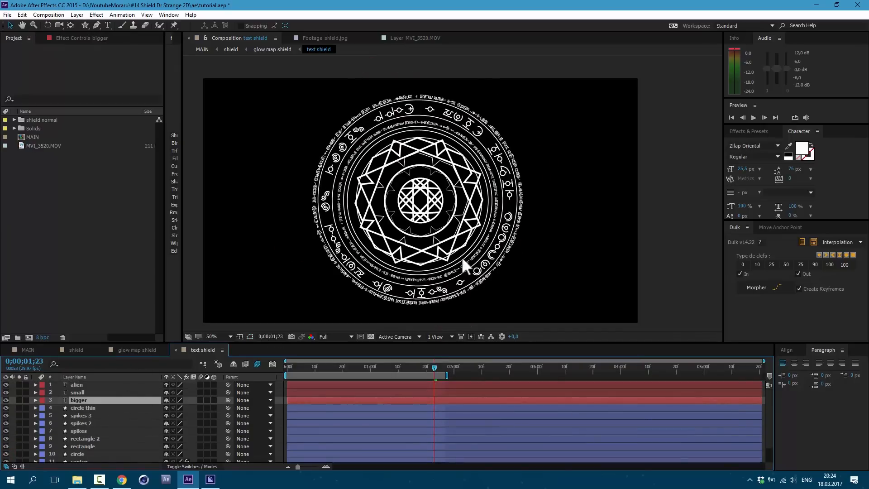
Step: Create a new symbol text layer wrapped along a circular Mask 1 path
{"action": "left_click", "coordinate": [107, 25]}
{"action": "type", "text": "fsdfsdfsdfsdfsdfsdfsdfsdfsdfsdf"}
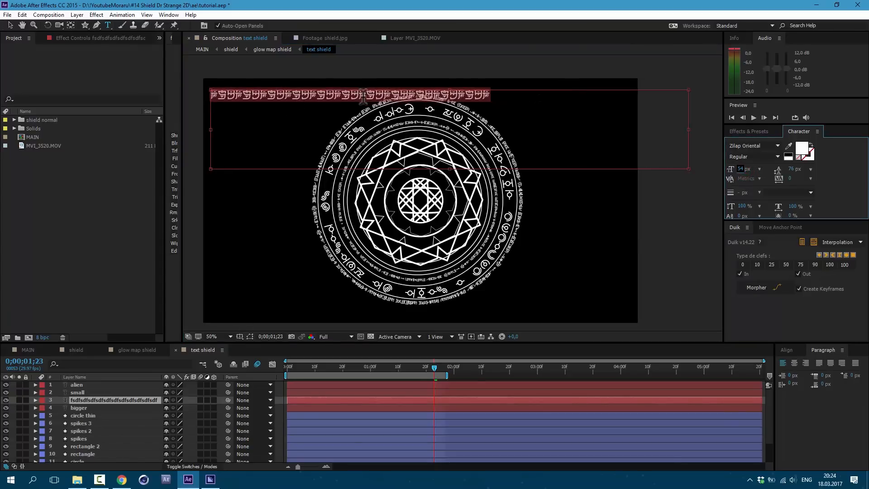
{"action": "left_click", "coordinate": [85, 25]}
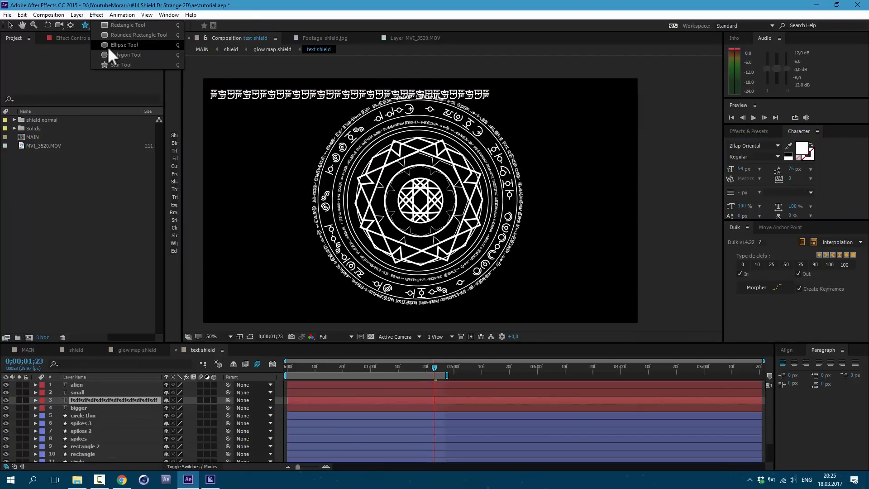
{"action": "mouse_move", "coordinate": [120, 55]}
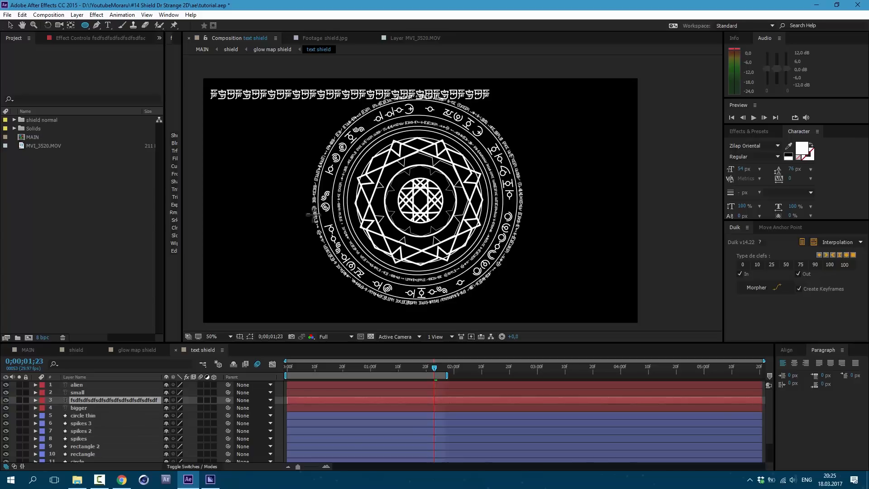
{"action": "left_click", "coordinate": [35, 400]}
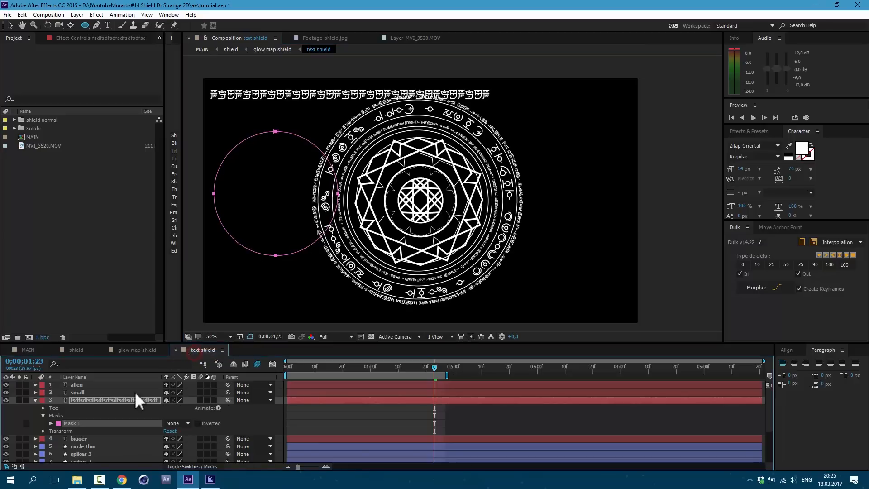
{"action": "left_click", "coordinate": [42, 409]}
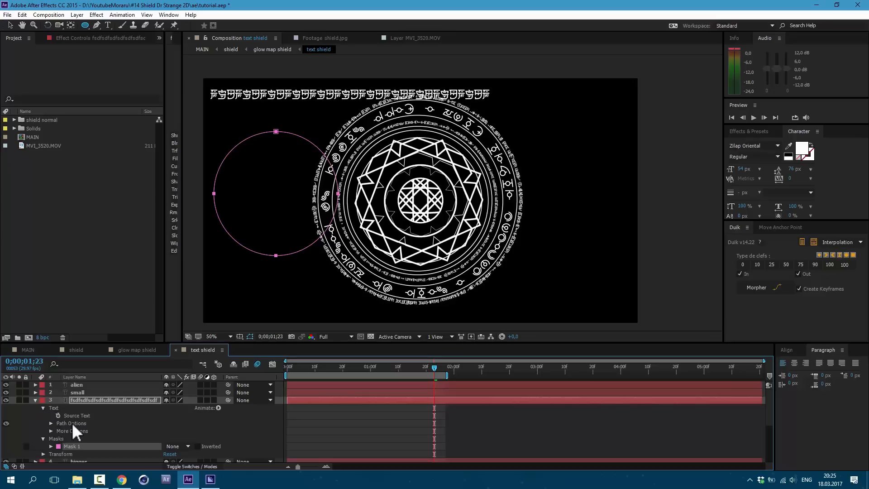
{"action": "left_click", "coordinate": [192, 431]}
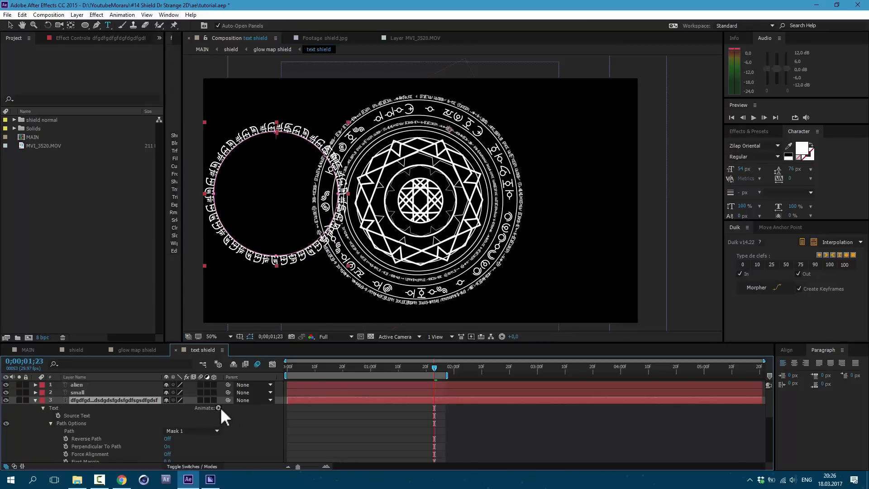
Step: Add an Opacity animator to reveal the ring's characters
{"action": "left_click", "coordinate": [218, 409]}
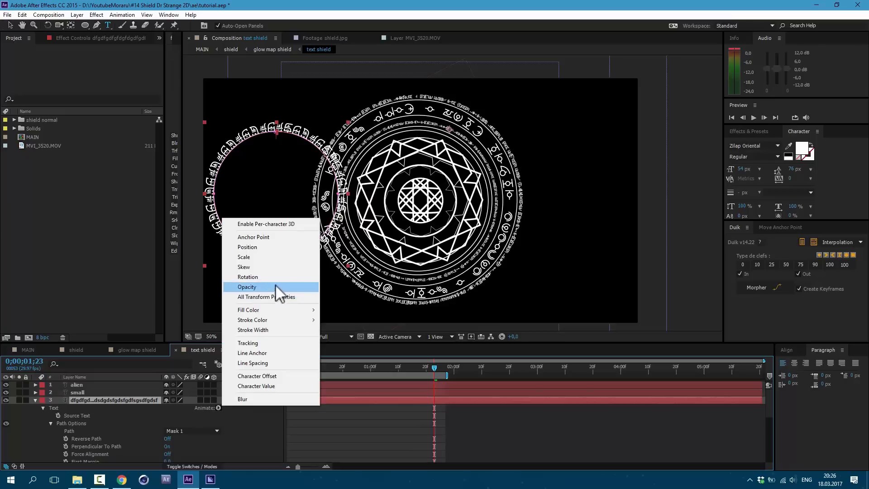
{"action": "left_click", "coordinate": [248, 277]}
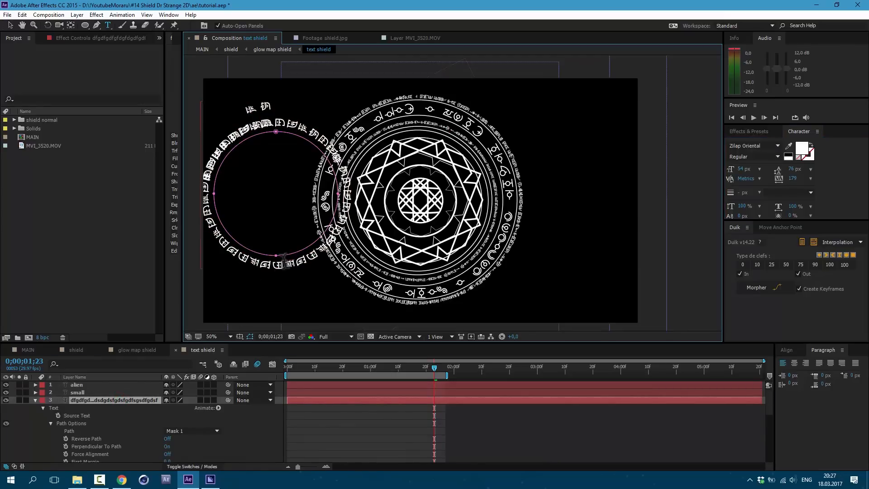
{"action": "mouse_move", "coordinate": [288, 272]}
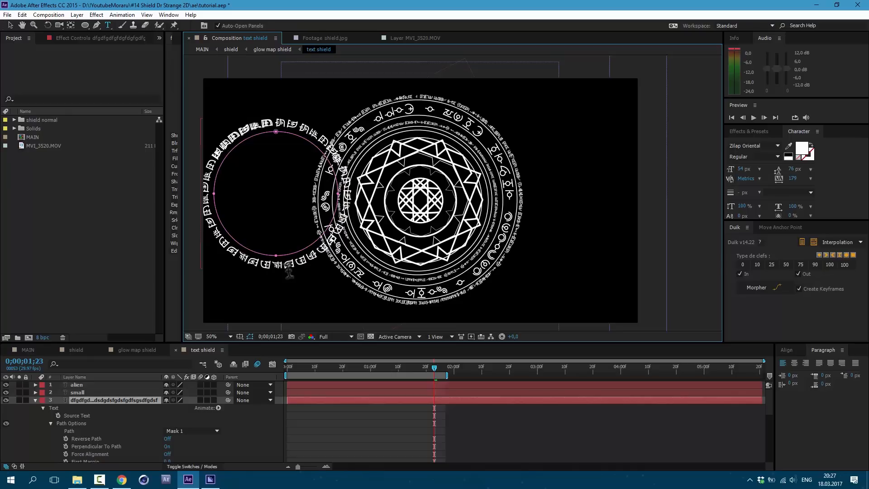
{"action": "left_click", "coordinate": [76, 416]}
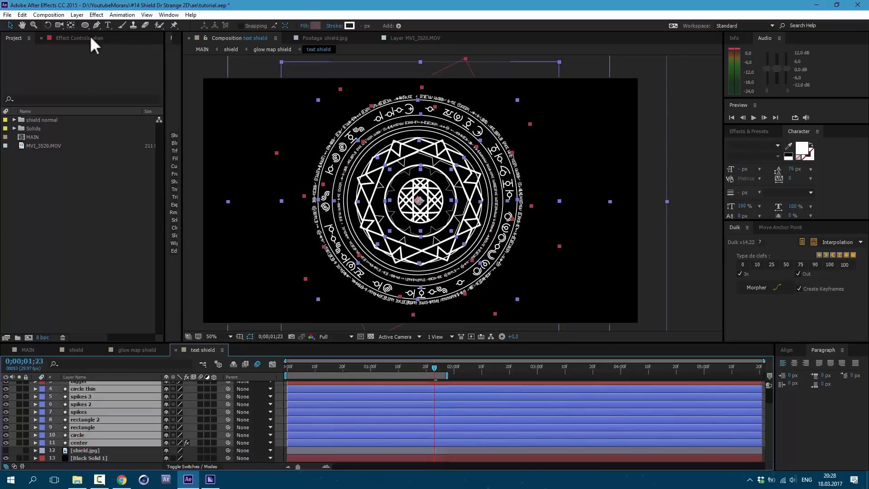
Step: Pre-compose the outline shape layers into a new 'outlines shield' composition
{"action": "left_click", "coordinate": [76, 15]}
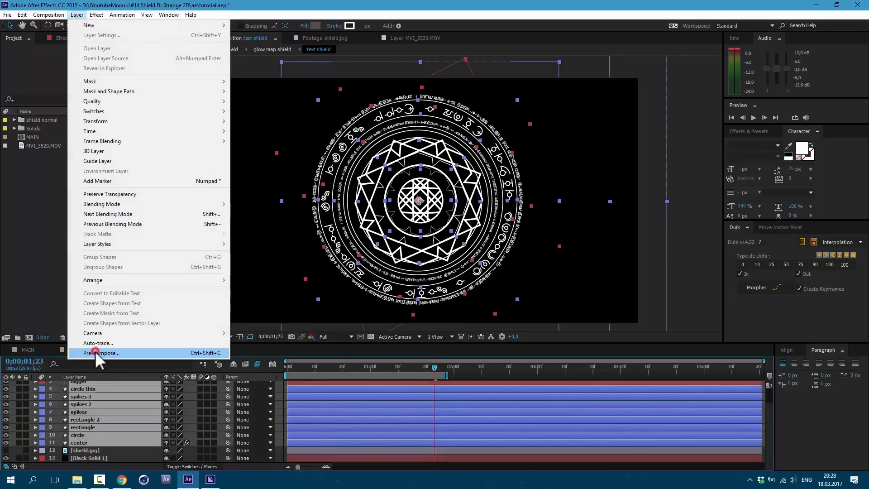
{"action": "left_click", "coordinate": [103, 353]}
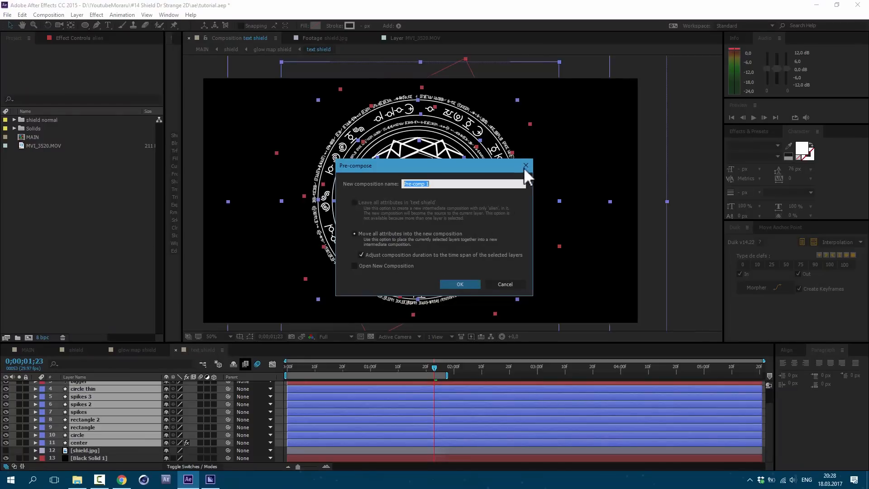
{"action": "left_click", "coordinate": [460, 284]}
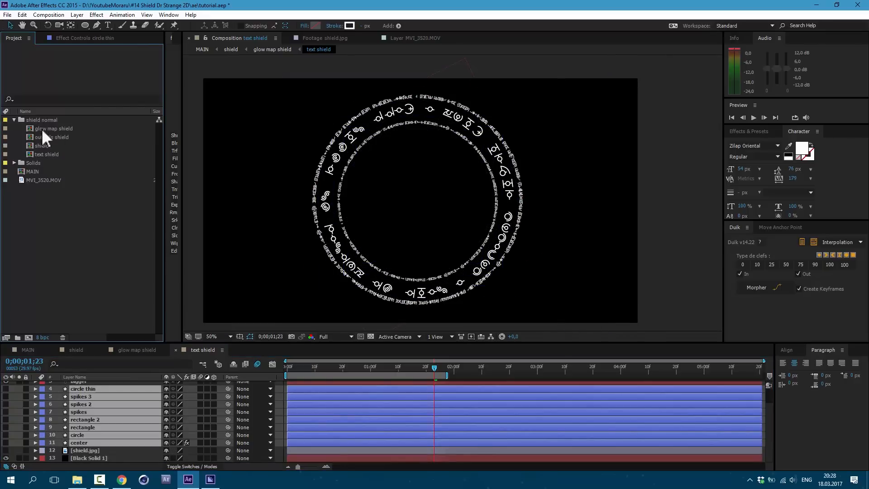
{"action": "left_click", "coordinate": [48, 154]}
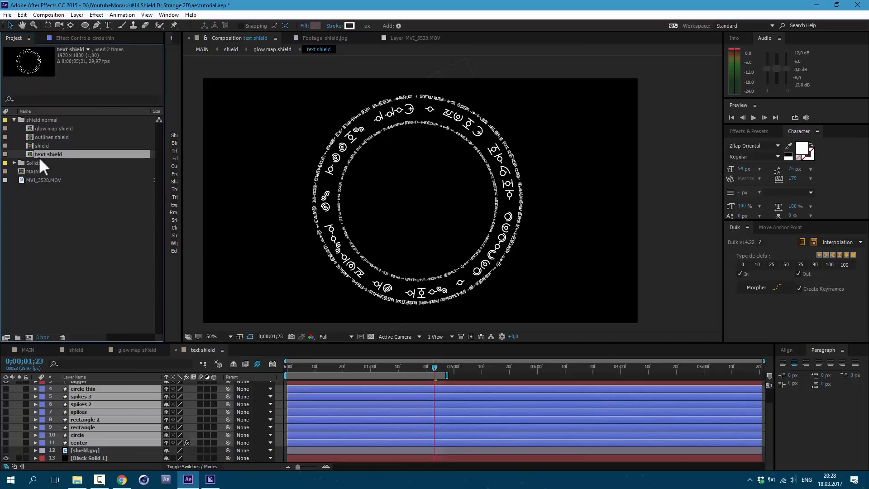
{"action": "mouse_move", "coordinate": [71, 164]}
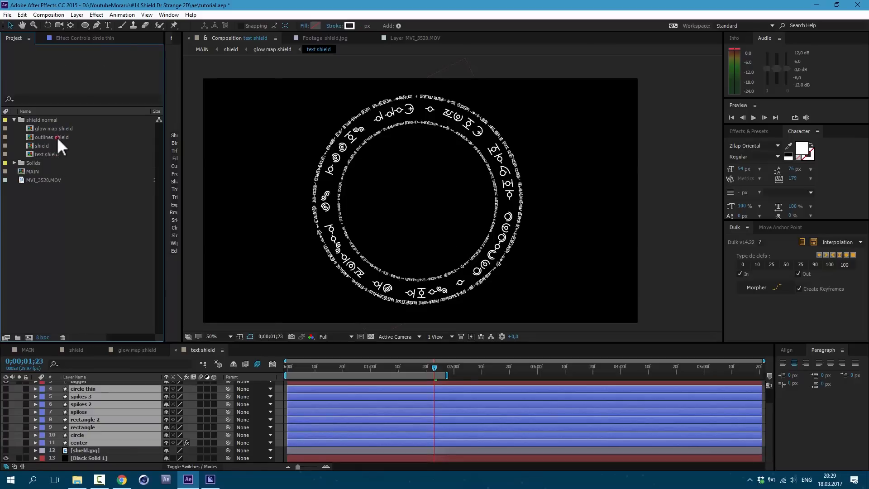
Step: Place the outlines shield and text shield compositions above the footage in MAIN
{"action": "left_click", "coordinate": [53, 137]}
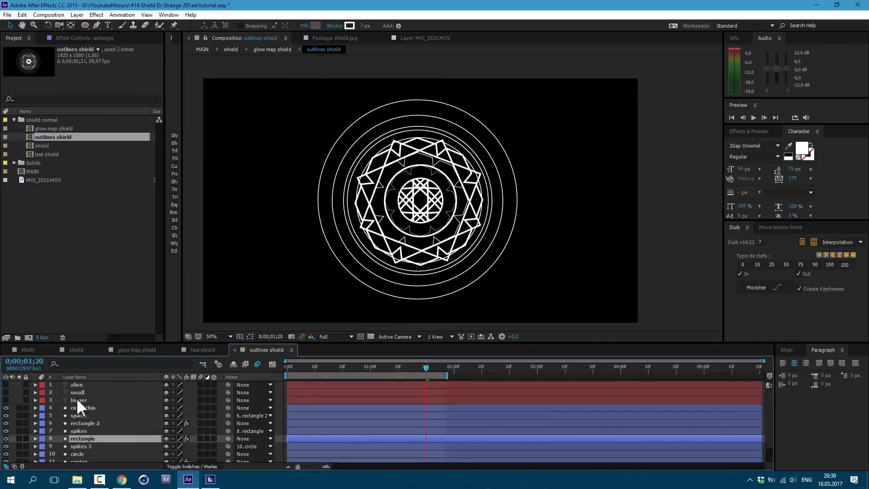
{"action": "mouse_move", "coordinate": [83, 416]}
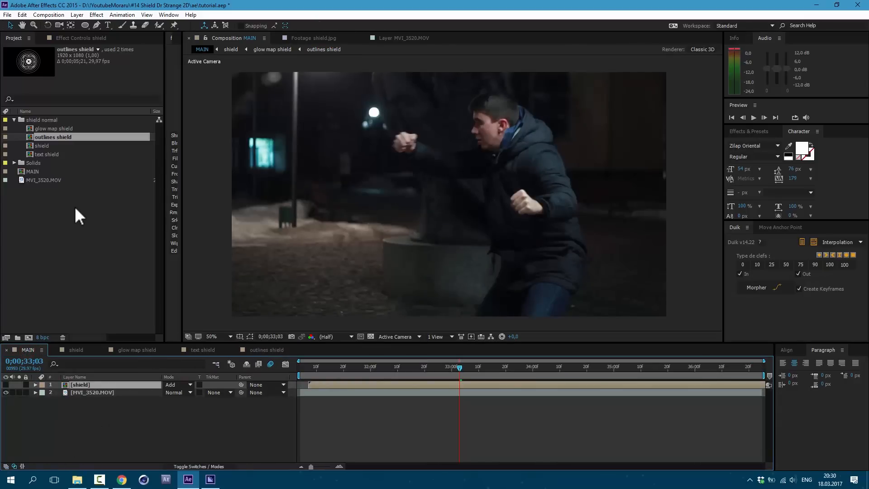
{"action": "left_click", "coordinate": [49, 154]}
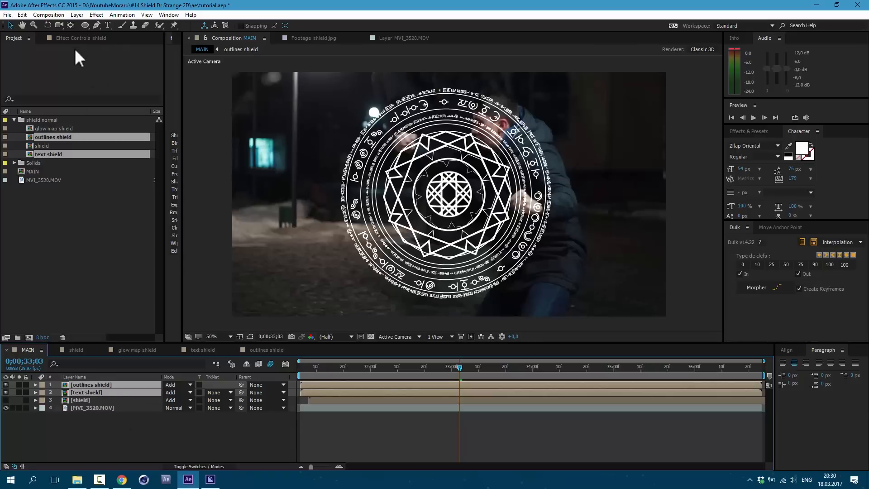
Step: Pre-compose the two shield layers into the 'glow map shield' composition
{"action": "left_click", "coordinate": [76, 15]}
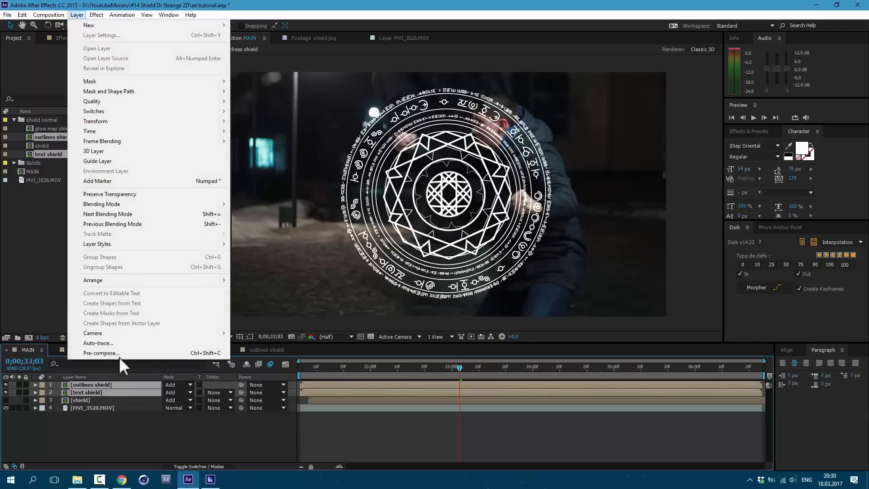
{"action": "left_click", "coordinate": [100, 353]}
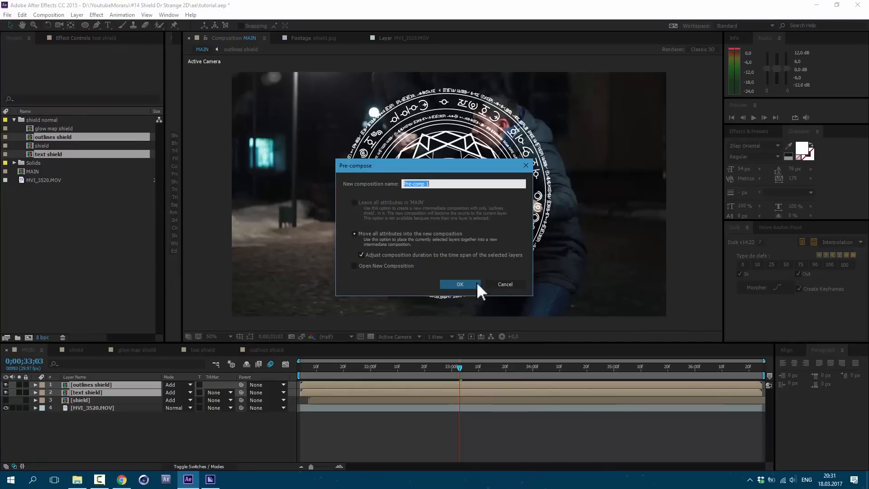
{"action": "left_click", "coordinate": [460, 284]}
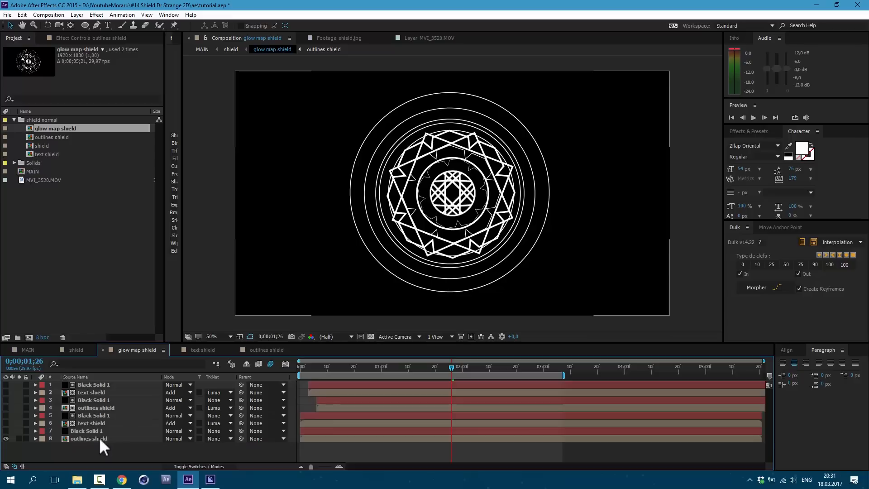
{"action": "mouse_move", "coordinate": [97, 436]}
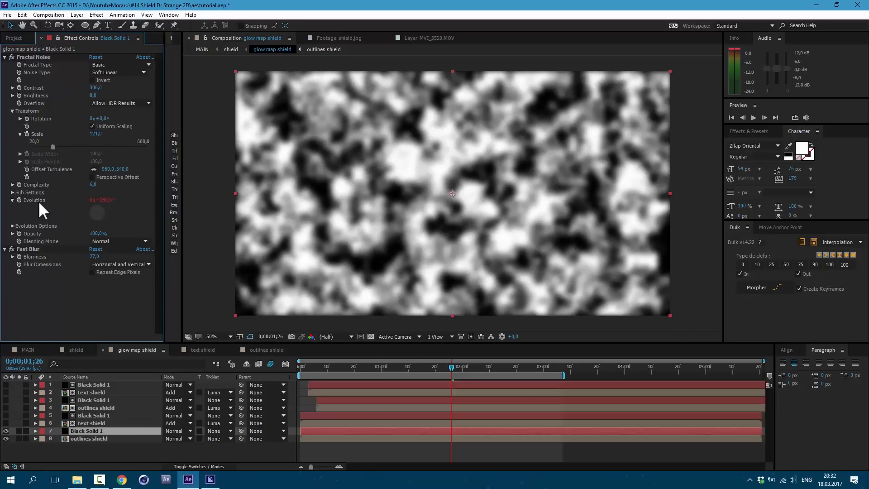
{"action": "mouse_move", "coordinate": [41, 211]}
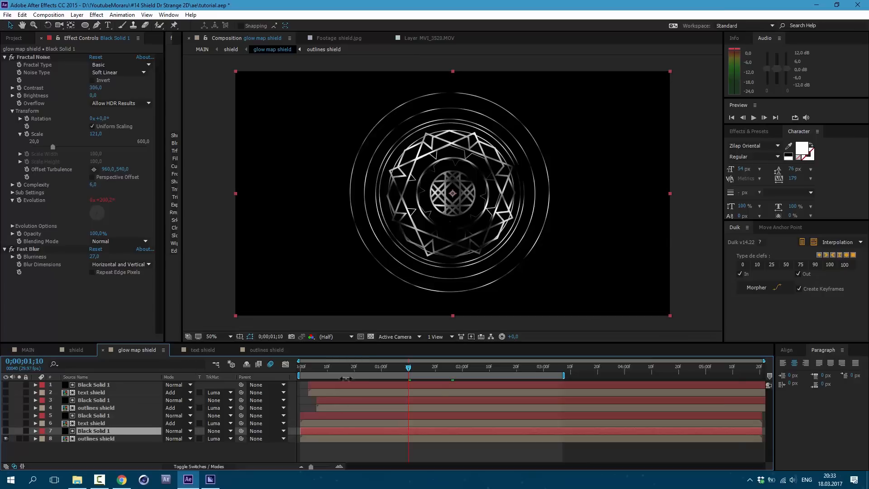
Step: Check the fractal-noise luma mattes on outlines and text shield, making the text shield layer visible
{"action": "left_click", "coordinate": [491, 366]}
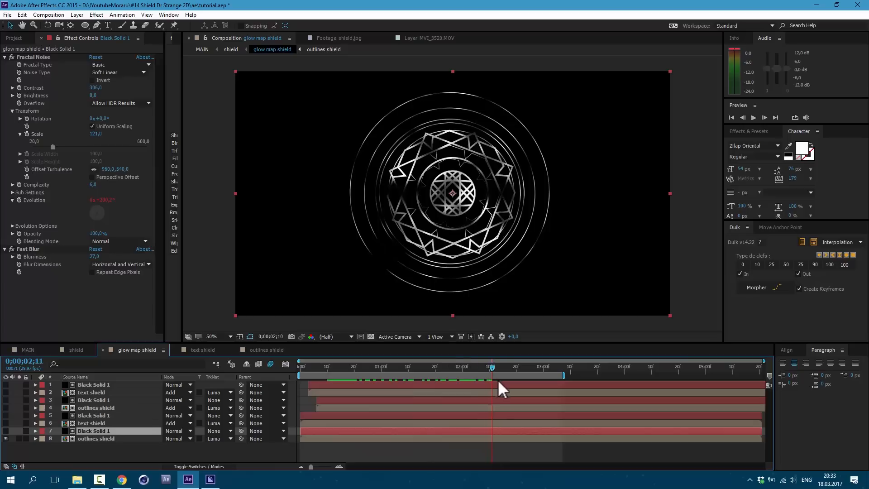
{"action": "left_click", "coordinate": [266, 349]}
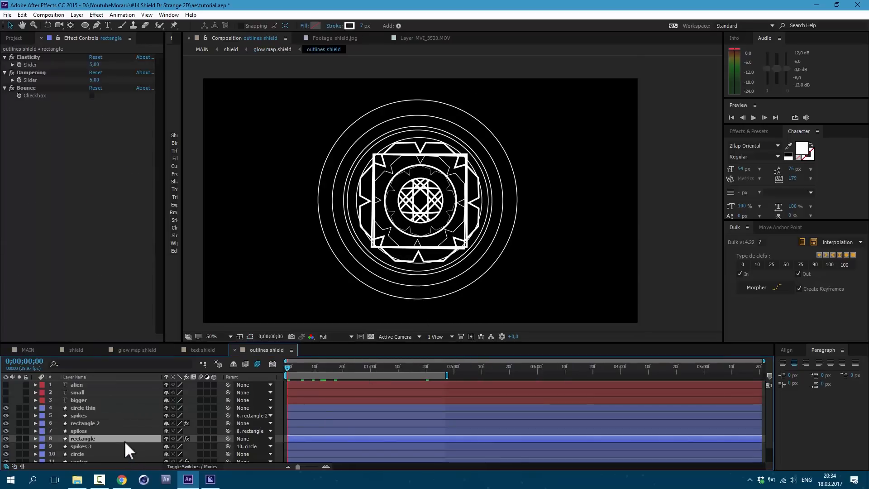
{"action": "left_click", "coordinate": [272, 49]}
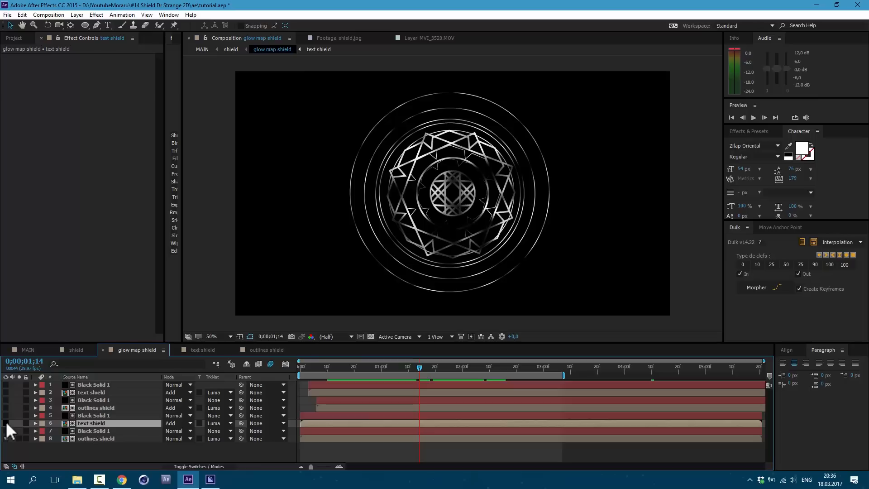
{"action": "left_click", "coordinate": [7, 423]}
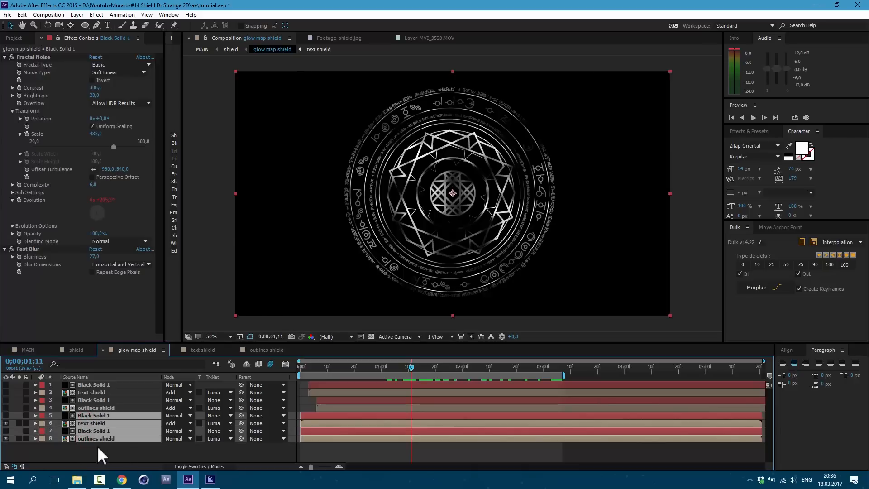
{"action": "left_click", "coordinate": [97, 407]}
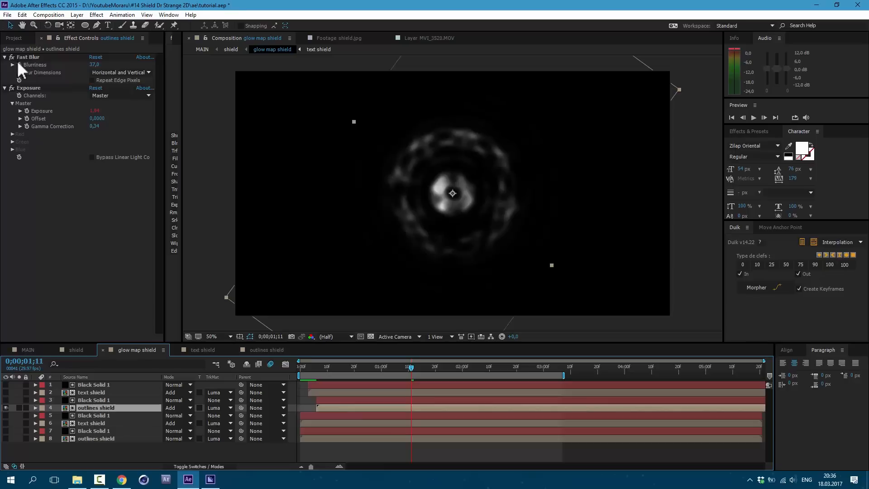
{"action": "mouse_move", "coordinate": [84, 78]}
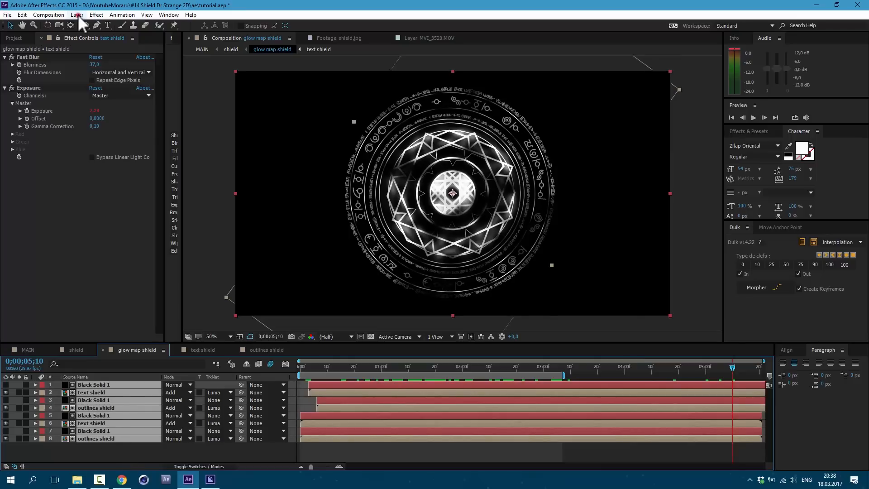
Step: Pre-compose the brightened glow layers into one composition
{"action": "left_click", "coordinate": [76, 15]}
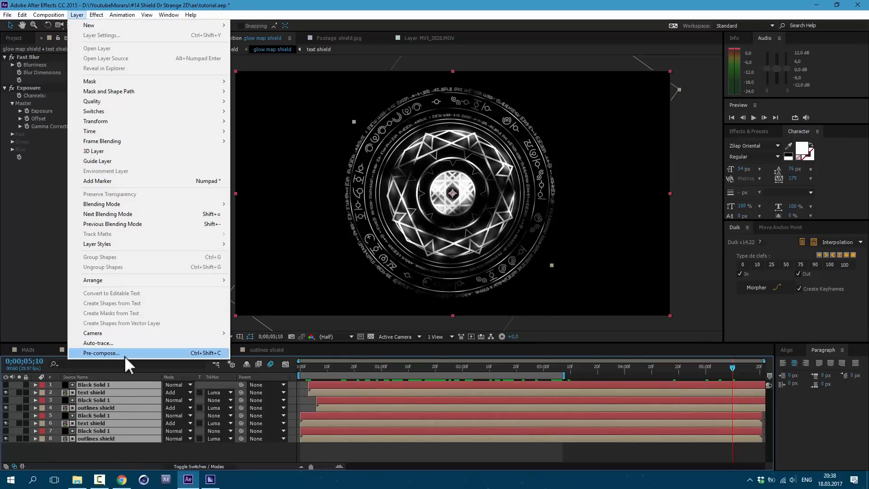
{"action": "left_click", "coordinate": [101, 353]}
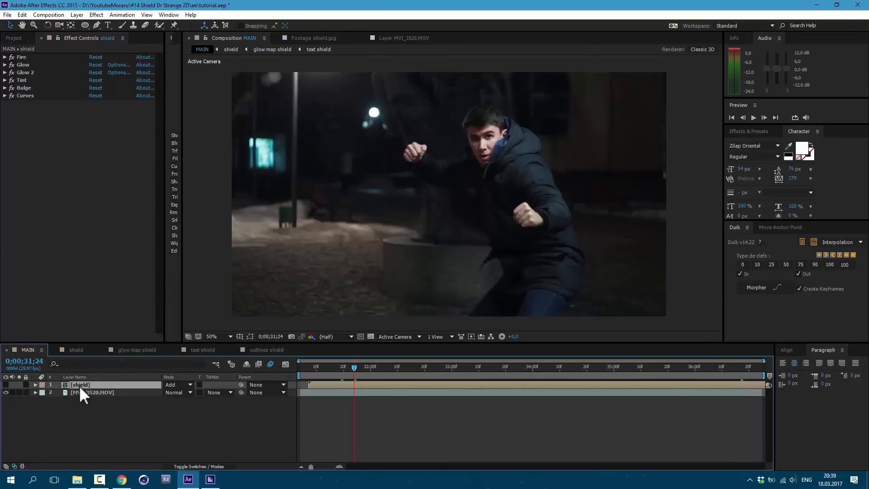
{"action": "mouse_move", "coordinate": [105, 404]}
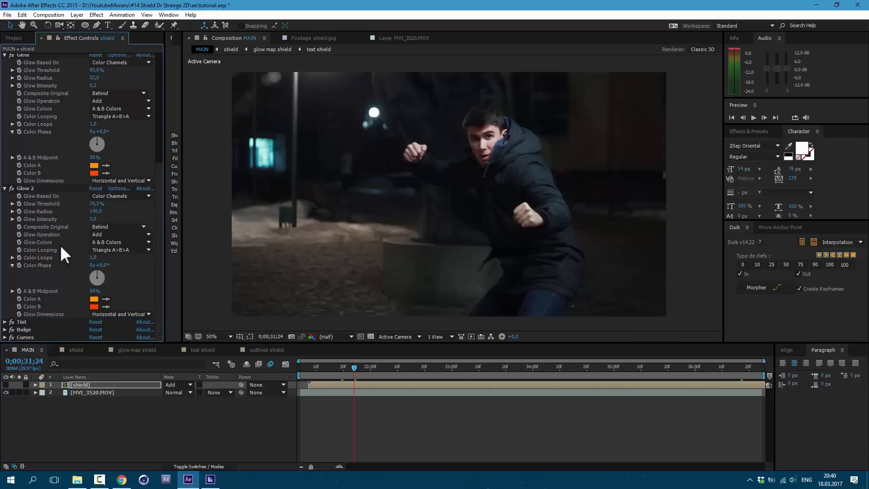
Step: Scroll the Effect Controls to reach the shield's Glow, Tint, Bulge and Curves settings
{"action": "scroll", "scroll_direction": "down", "scroll_amount": 3}
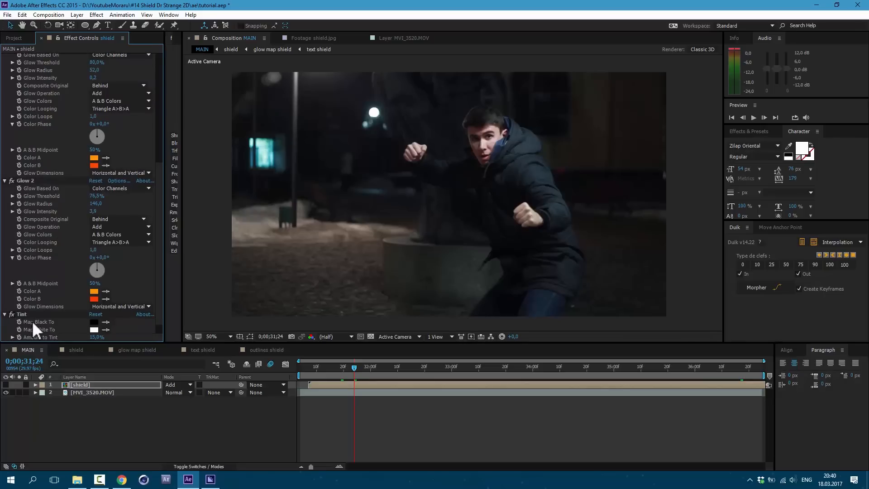
{"action": "scroll", "scroll_direction": "down", "scroll_amount": 3}
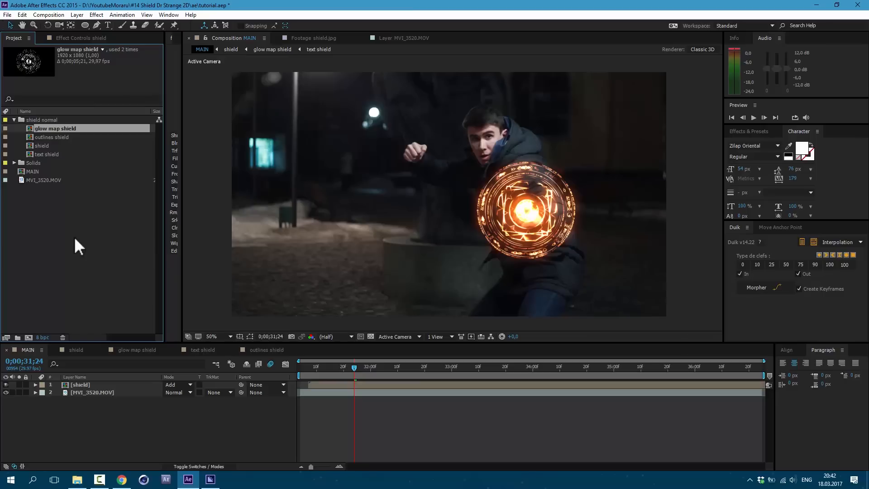
{"action": "mouse_move", "coordinate": [73, 232]}
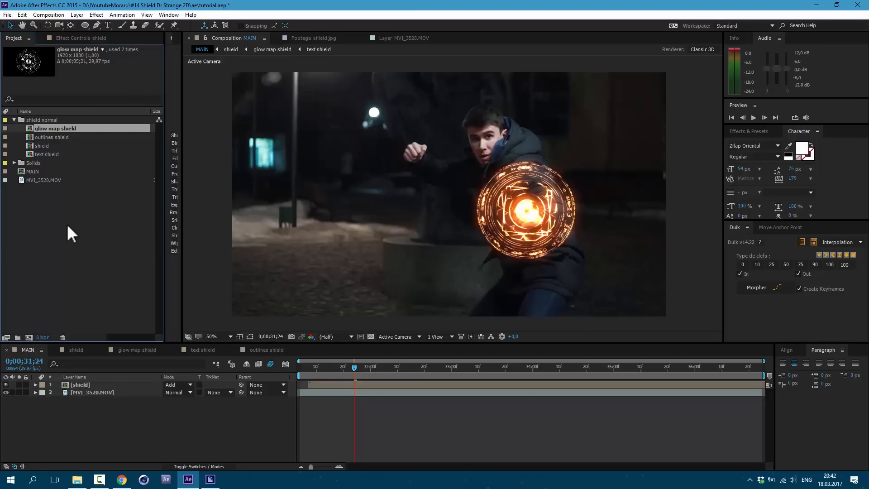
Step: Import the pre-rendered shield and spark clips and preview 'shield normal.mp4'
{"action": "left_click", "coordinate": [8, 15]}
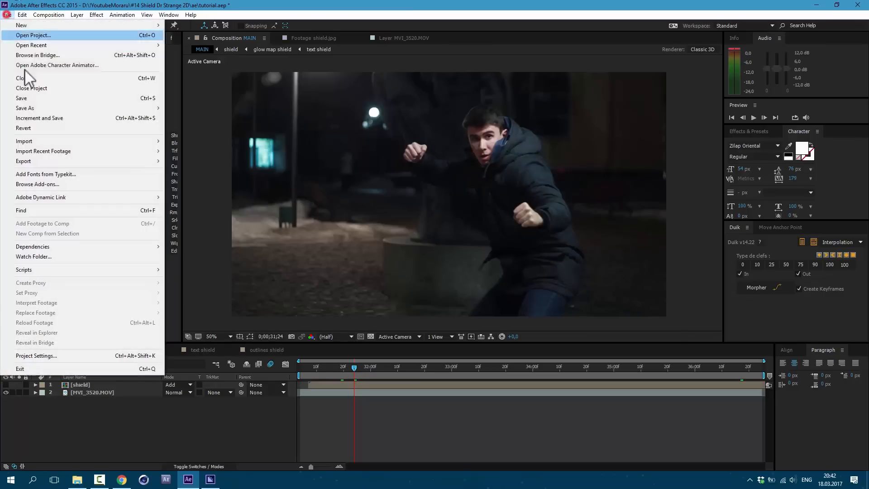
{"action": "left_click", "coordinate": [23, 141]}
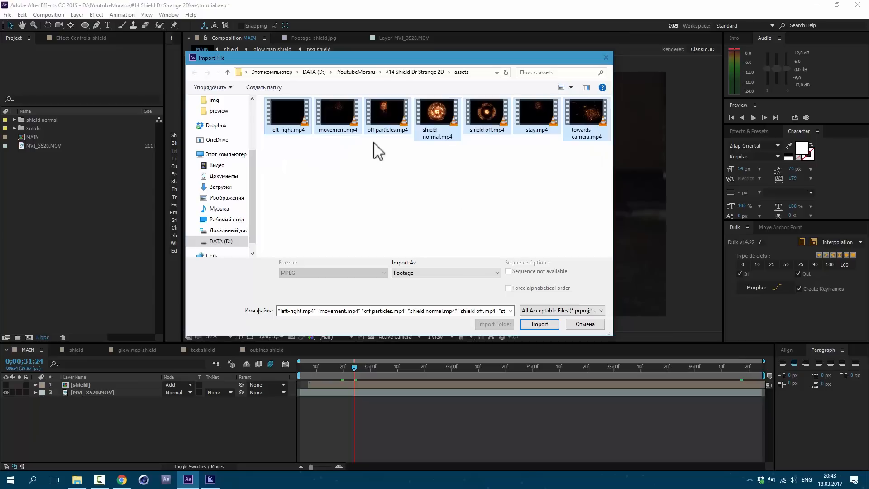
{"action": "left_click", "coordinate": [539, 324]}
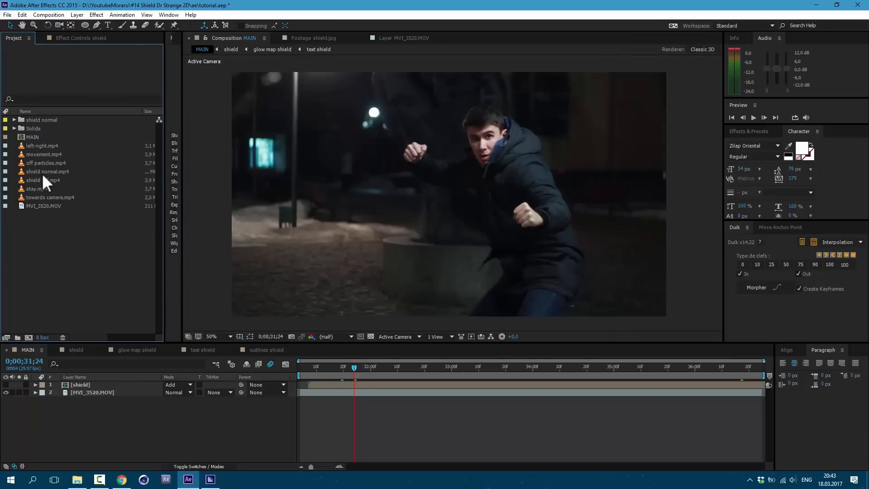
{"action": "double_click", "coordinate": [47, 171]}
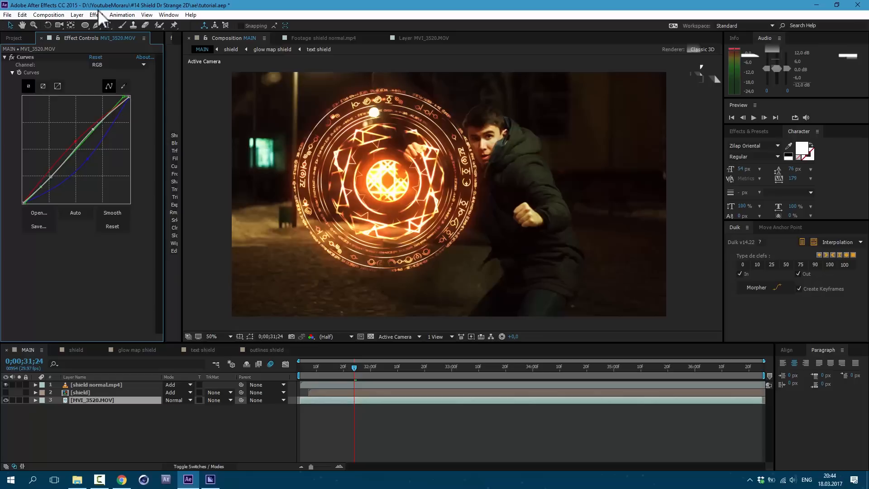
Step: Pull the Blue channel curve down in Curves on MVI_3520.MOV to warm the footage
{"action": "left_click", "coordinate": [96, 15]}
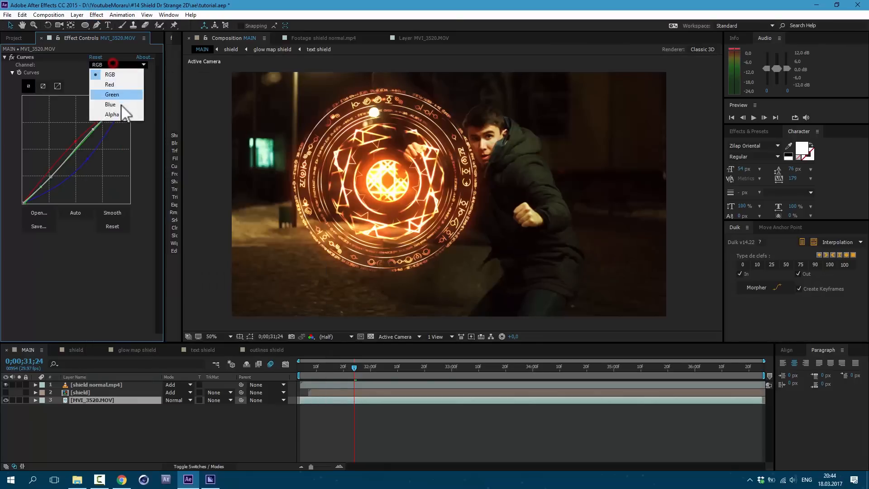
{"action": "left_click", "coordinate": [111, 104]}
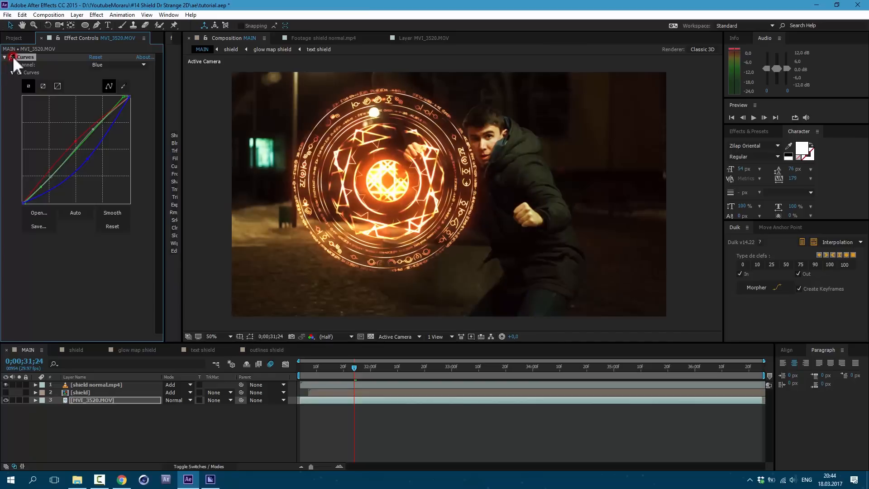
{"action": "left_click", "coordinate": [6, 57]}
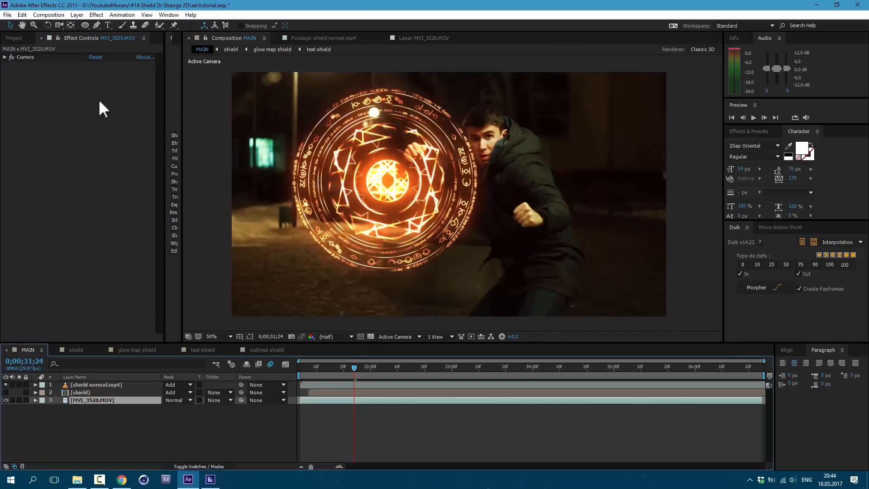
Step: Track Motion with Track Point 1 on the fist and analyze forward to the clip end
{"action": "left_click", "coordinate": [122, 14]}
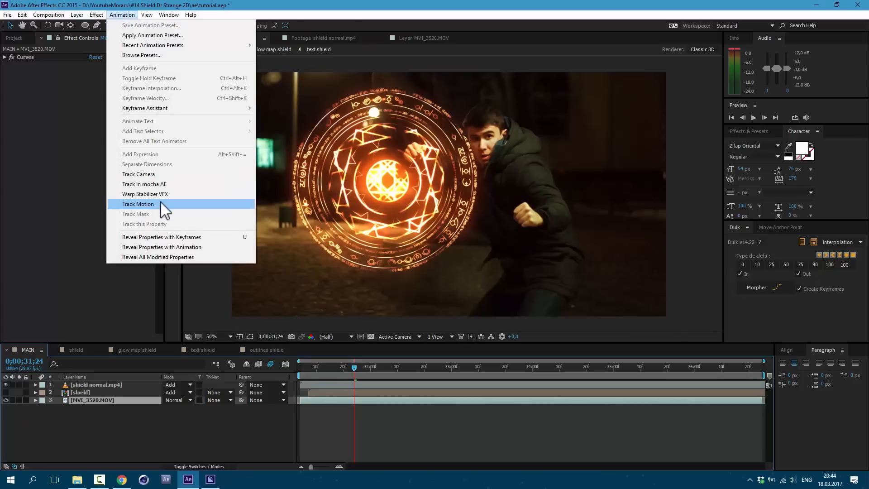
{"action": "left_click", "coordinate": [138, 204]}
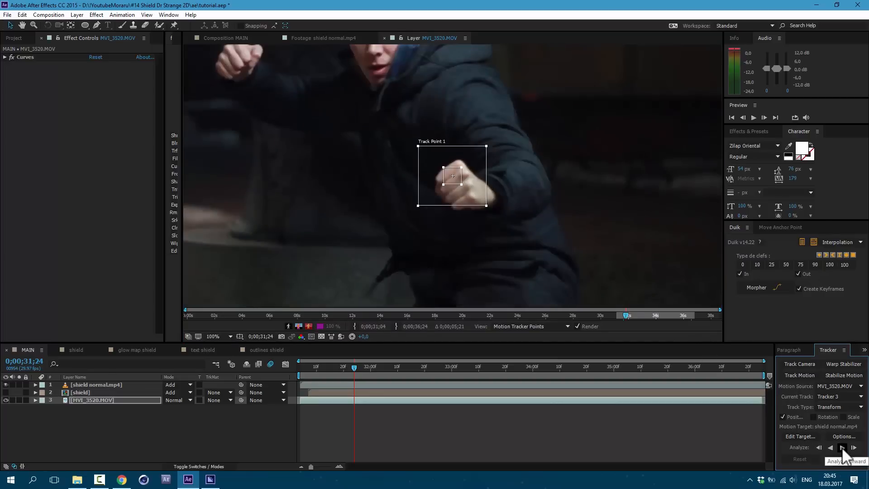
{"action": "left_click", "coordinate": [843, 447]}
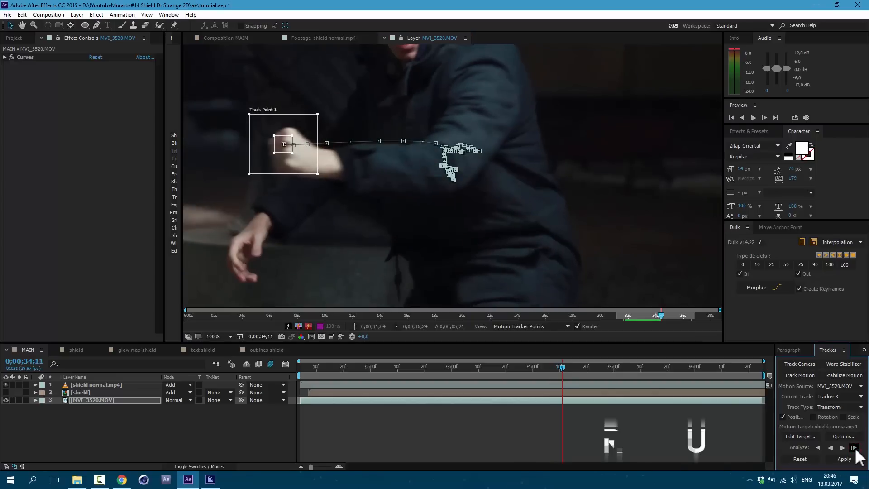
{"action": "left_click", "coordinate": [842, 448]}
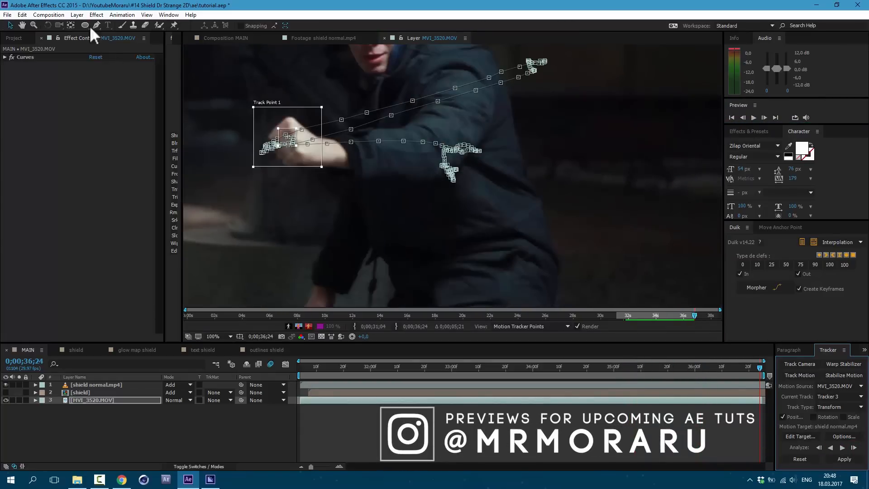
Step: Create Null 3, make it the tracker's target and apply the fist track in X and Y
{"action": "left_click", "coordinate": [76, 15]}
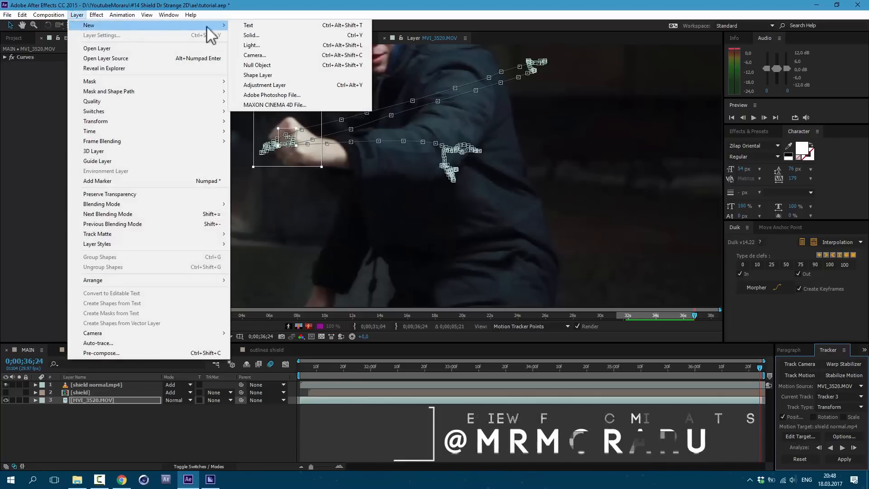
{"action": "left_click", "coordinate": [257, 65]}
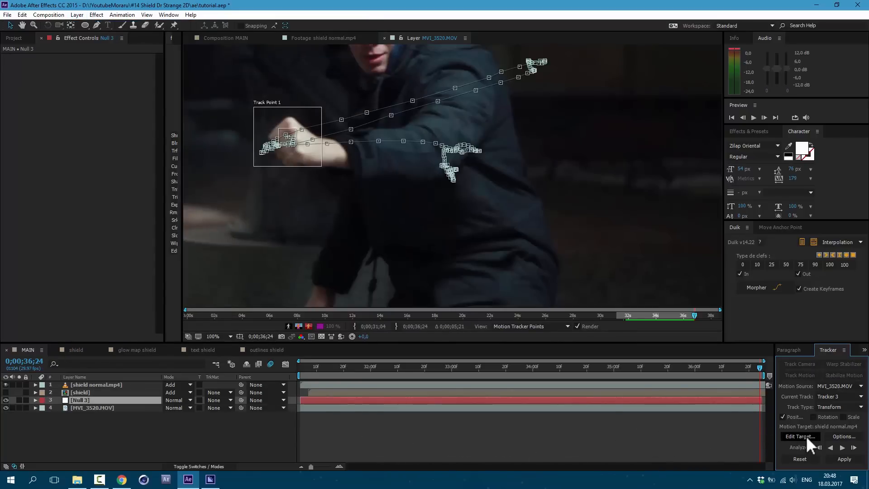
{"action": "left_click", "coordinate": [800, 436]}
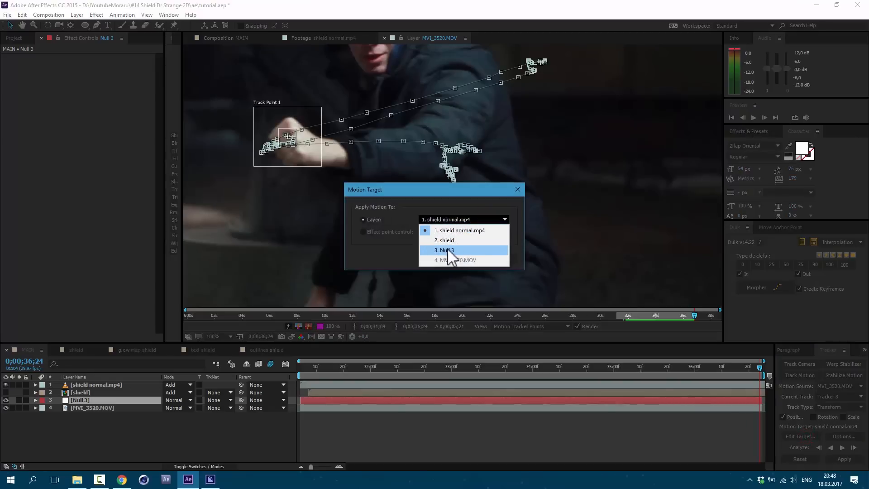
{"action": "left_click", "coordinate": [446, 250]}
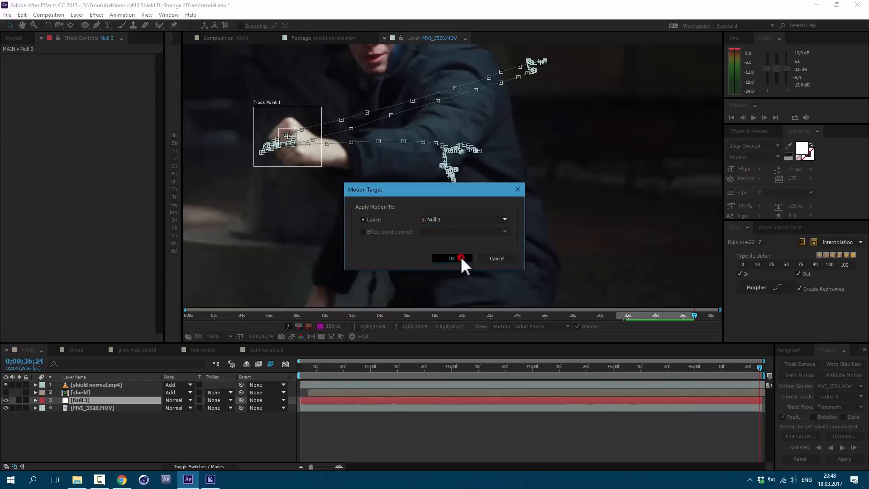
{"action": "left_click", "coordinate": [452, 259]}
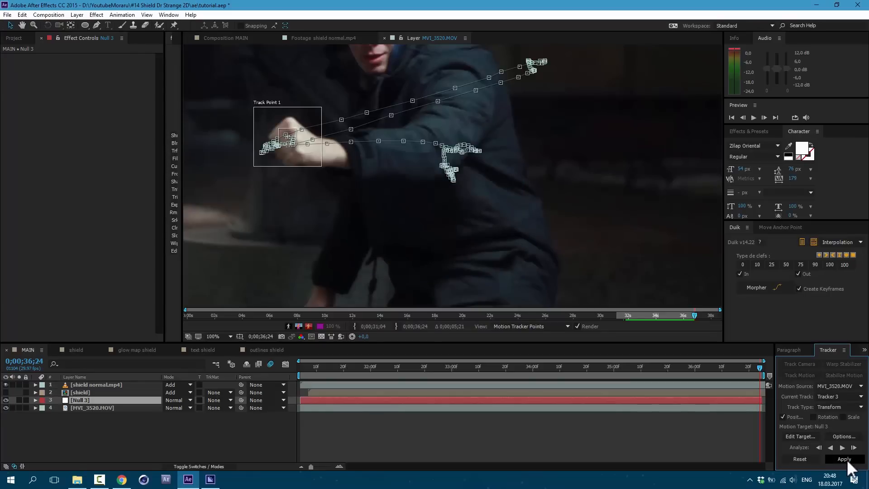
{"action": "left_click", "coordinate": [844, 459]}
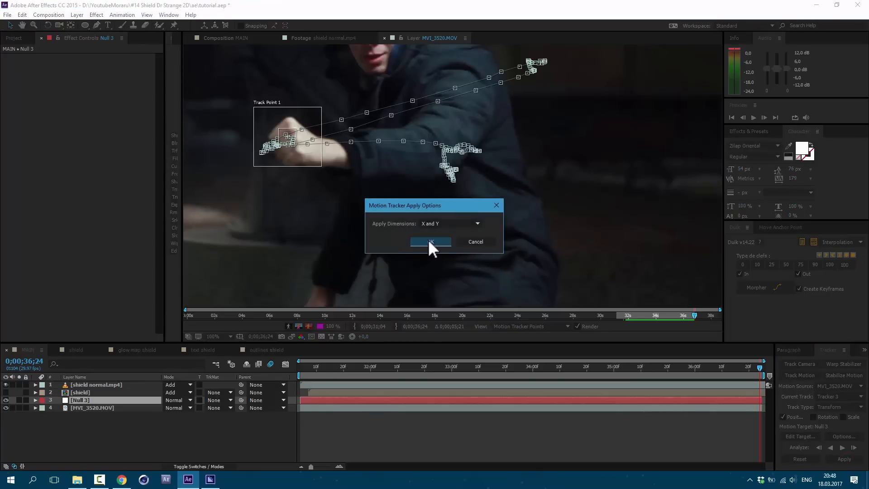
{"action": "left_click", "coordinate": [431, 242]}
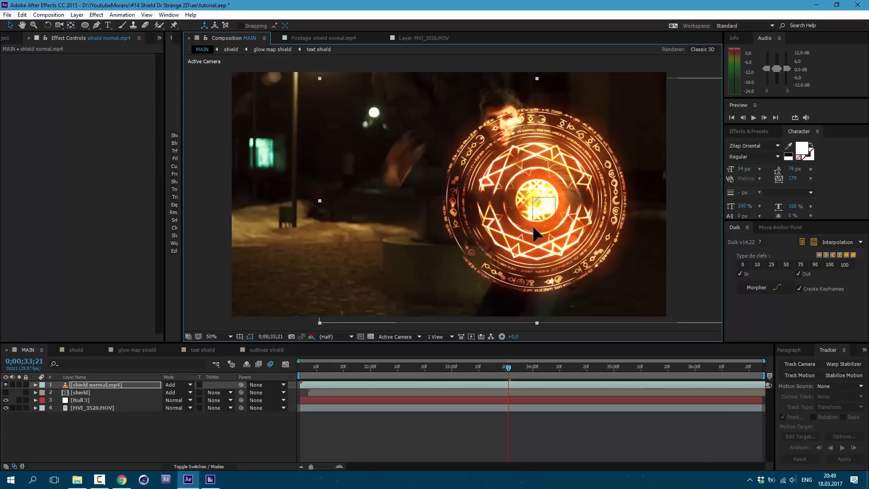
Step: Scale shield normal.mp4 to 55% and parent it to Null 3
{"action": "left_click", "coordinate": [35, 385]}
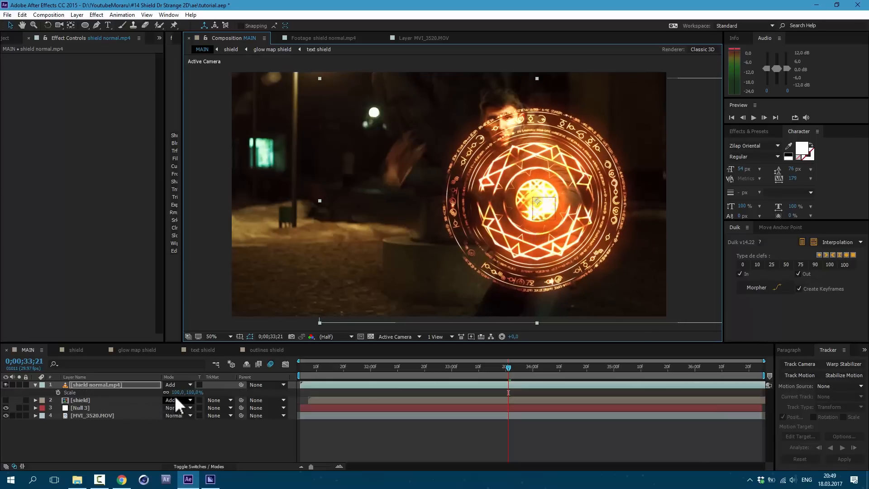
{"action": "left_click_drag", "start_coordinate": [188, 392], "coordinate": [177, 392]}
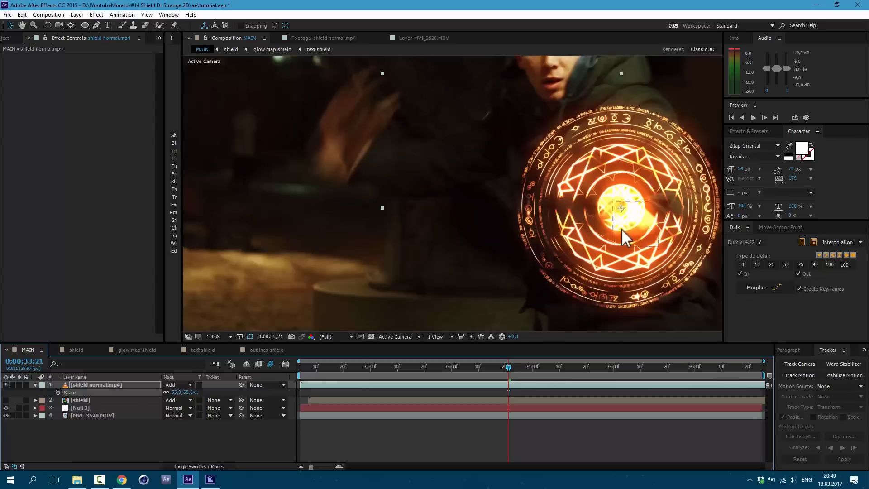
{"action": "mouse_move", "coordinate": [610, 219]}
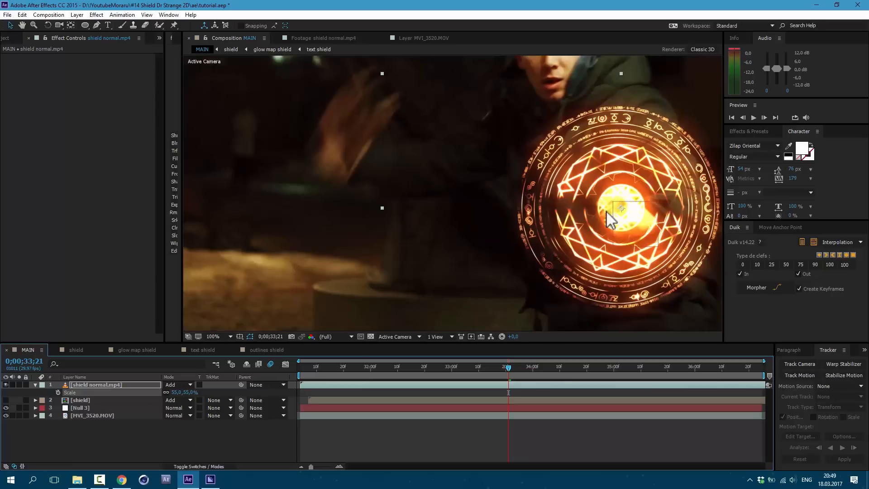
{"action": "mouse_move", "coordinate": [635, 230]}
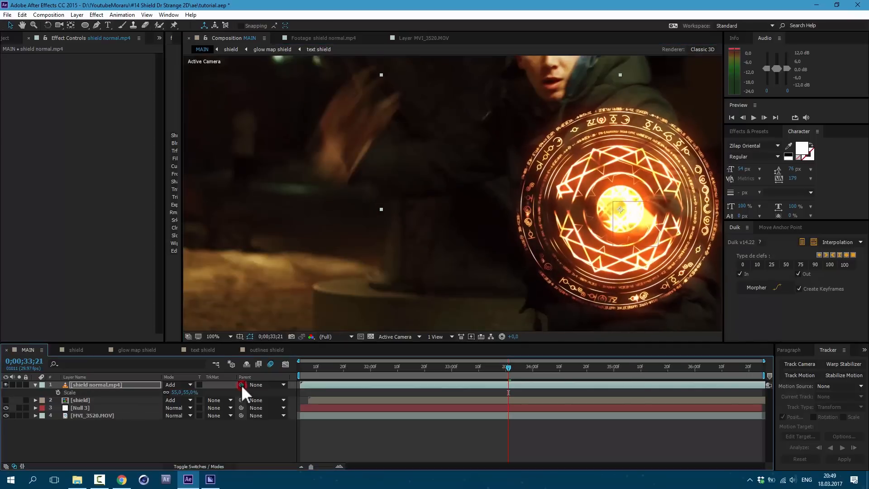
{"action": "left_click_drag", "start_coordinate": [241, 385], "coordinate": [91, 408]}
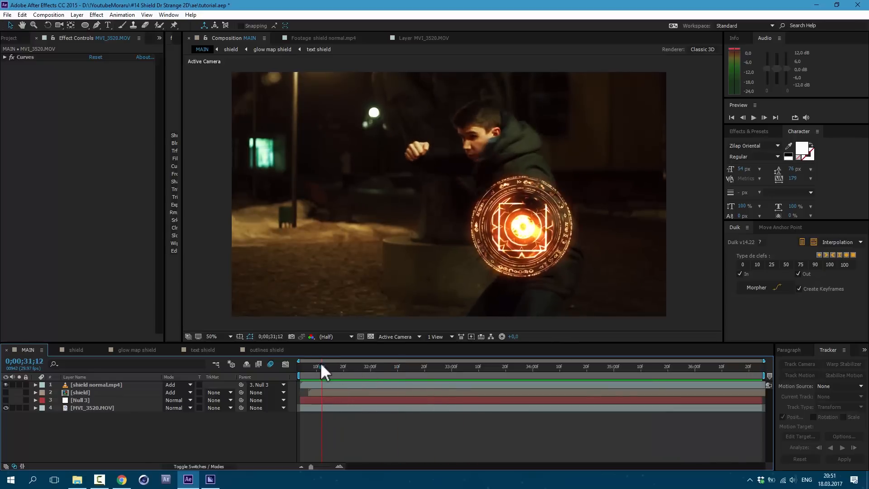
Step: Keyframe Scale, Rotation and Opacity at the shield's start so it spins in from -140°, small and faint
{"action": "left_click", "coordinate": [96, 385]}
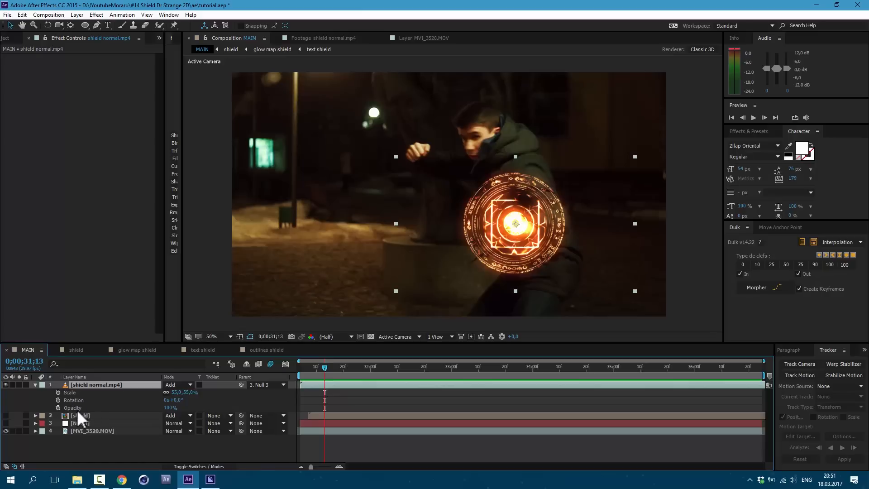
{"action": "left_click", "coordinate": [58, 392]}
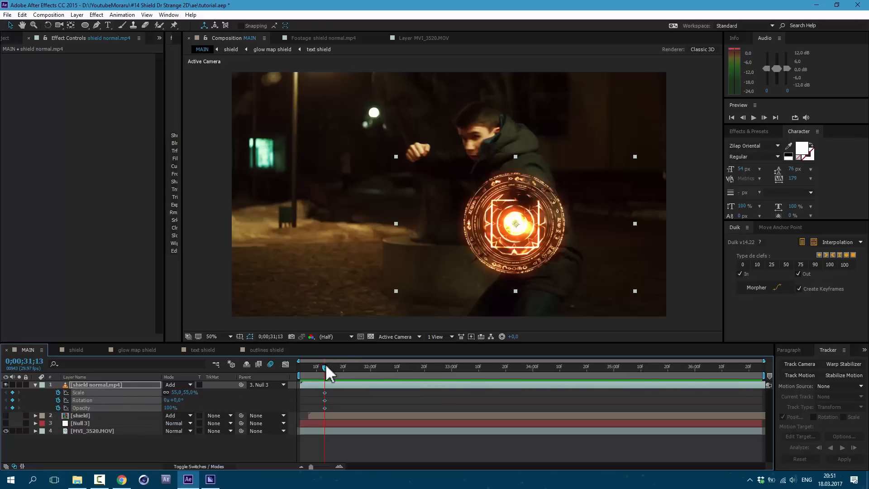
{"action": "left_click_drag", "start_coordinate": [326, 367], "coordinate": [311, 367]}
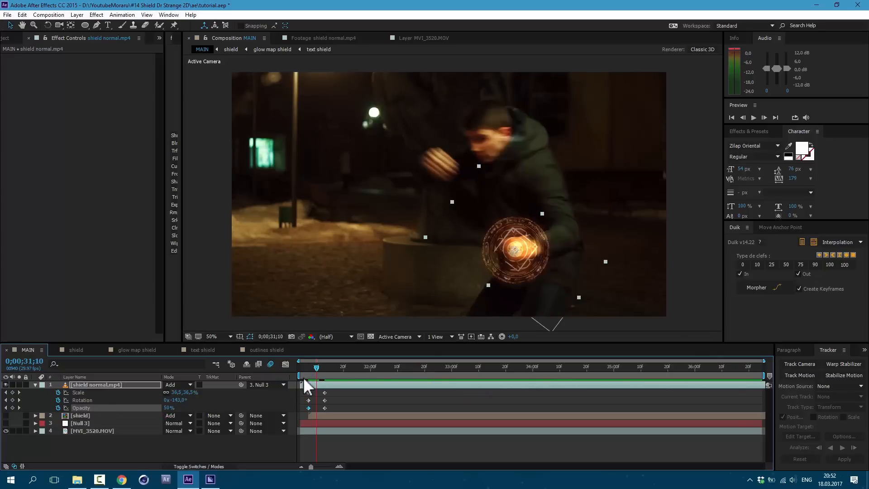
{"action": "mouse_move", "coordinate": [271, 364]}
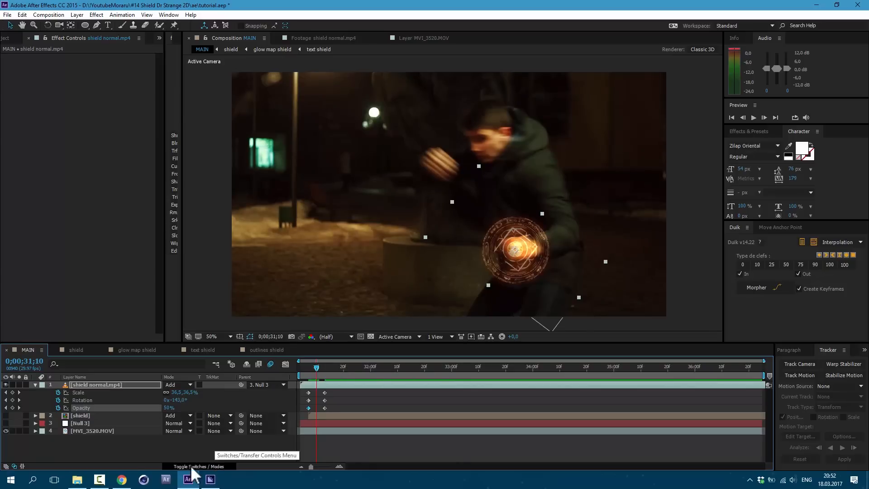
{"action": "left_click", "coordinate": [199, 466]}
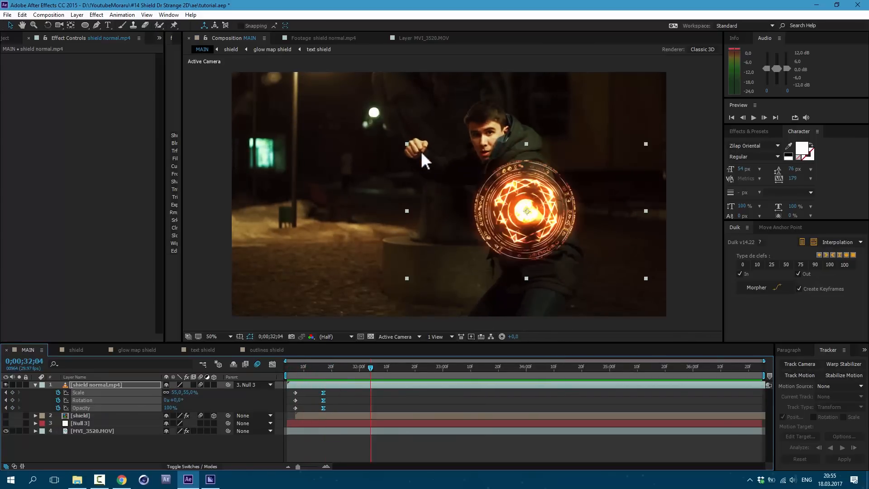
{"action": "mouse_move", "coordinate": [297, 155]}
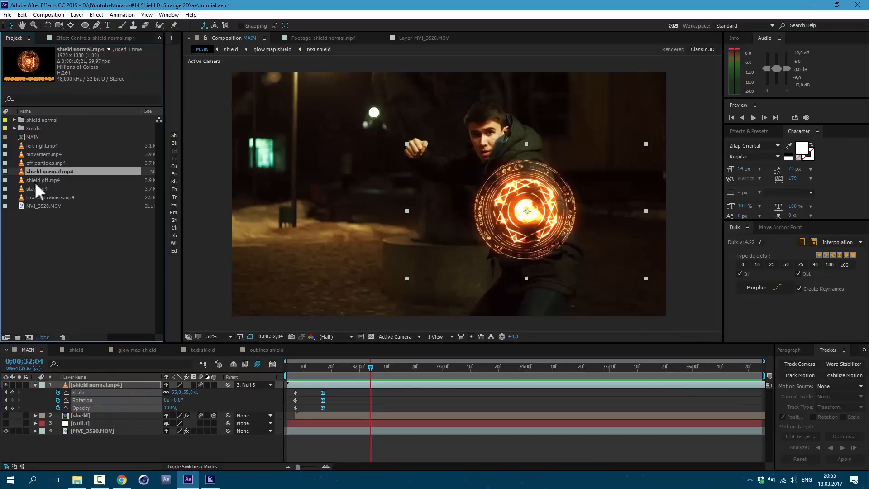
Step: Preview shield off.mp4, add it to MAIN and parent it to Null 3
{"action": "double_click", "coordinate": [42, 181]}
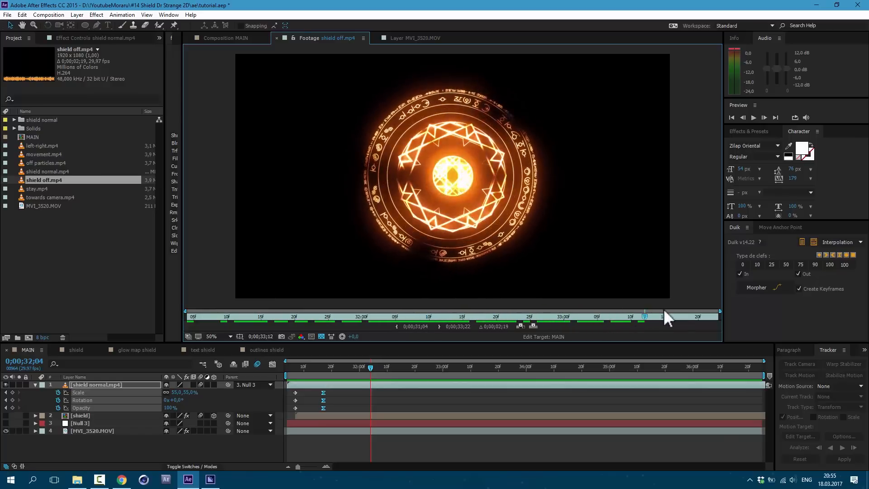
{"action": "left_click", "coordinate": [227, 38]}
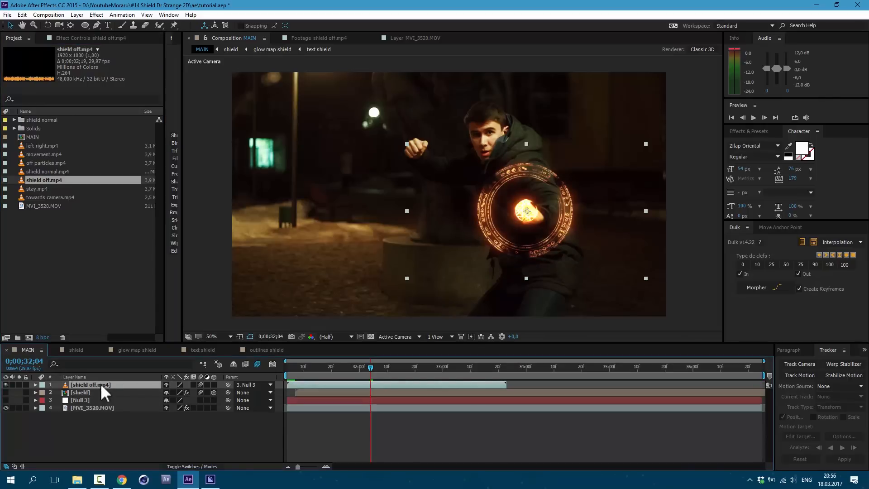
{"action": "left_click", "coordinate": [413, 367]}
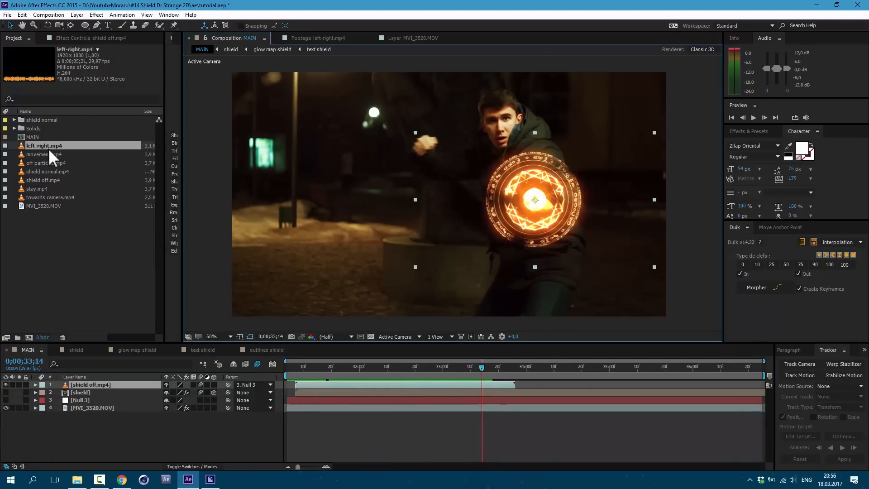
Step: Add off particles.mp4 to MAIN and set its Mode to Add
{"action": "left_click", "coordinate": [326, 38]}
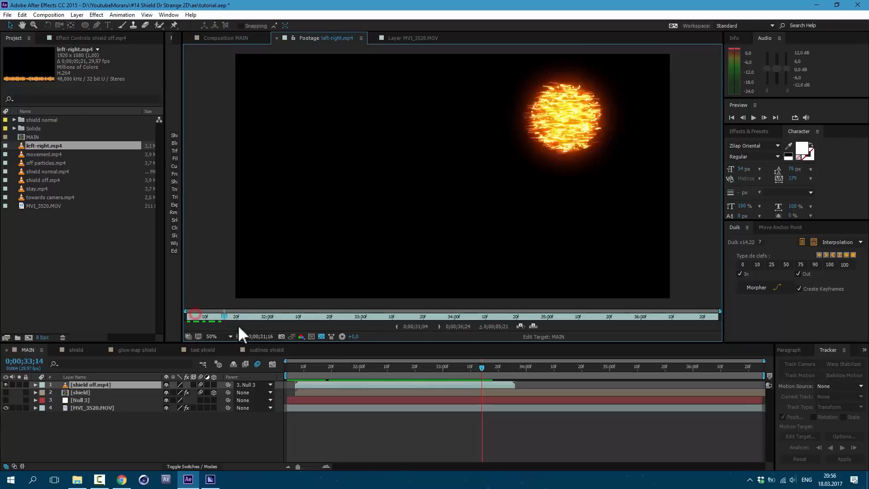
{"action": "left_click", "coordinate": [47, 154]}
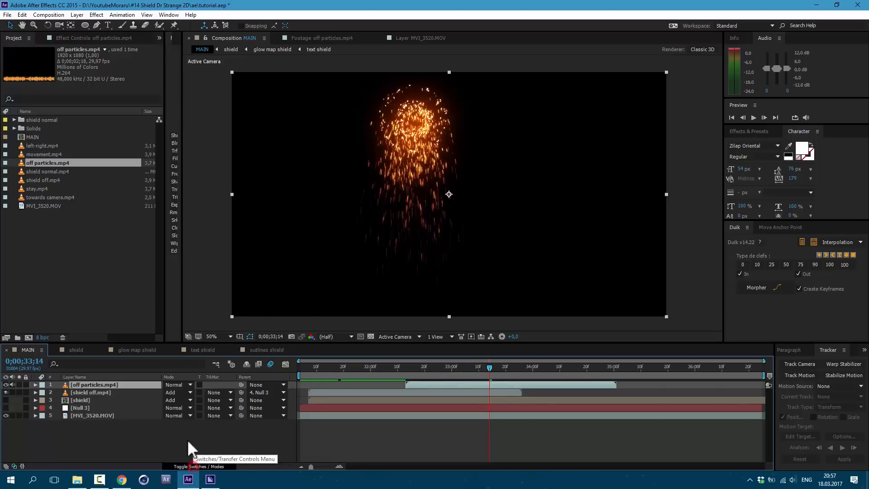
{"action": "left_click", "coordinate": [177, 385]}
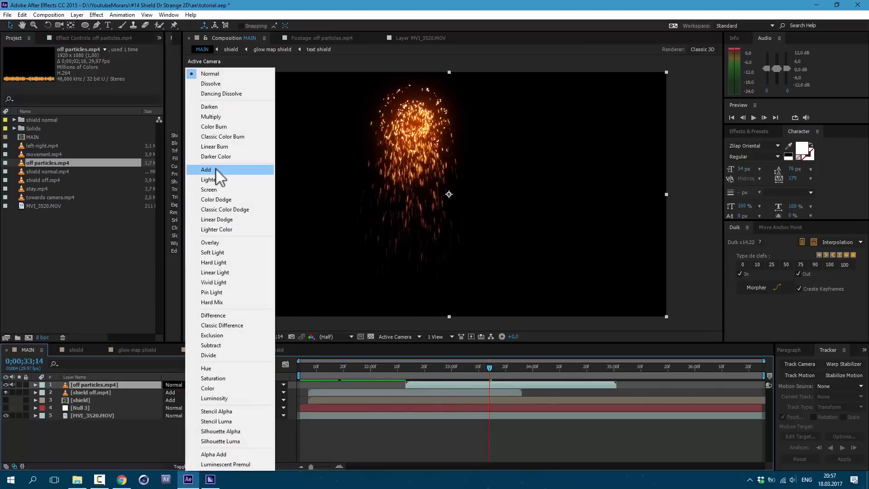
{"action": "left_click", "coordinate": [207, 170]}
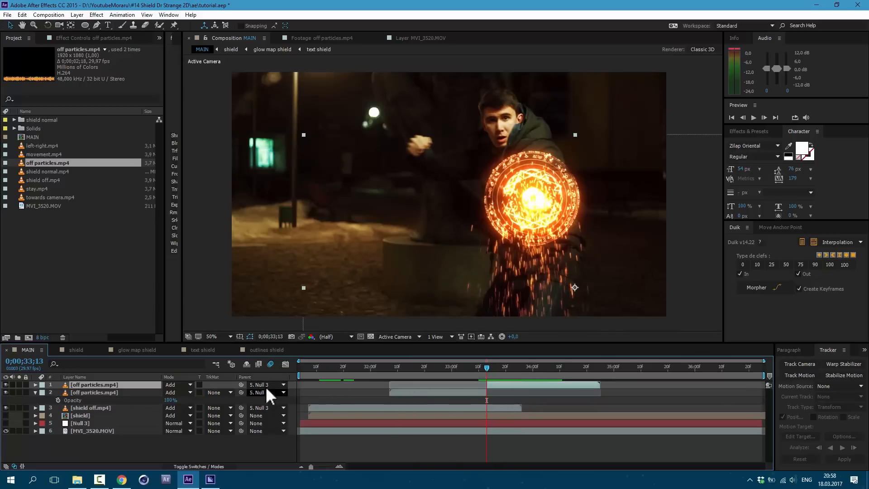
Step: Duplicate the particles layer, set the top copy's Parent to None and check the sparks over time
{"action": "left_click", "coordinate": [266, 385]}
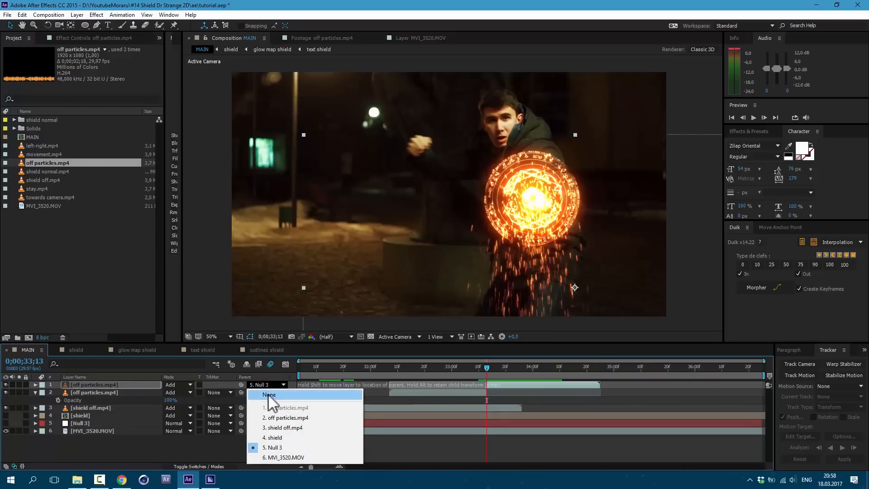
{"action": "left_click", "coordinate": [273, 448]}
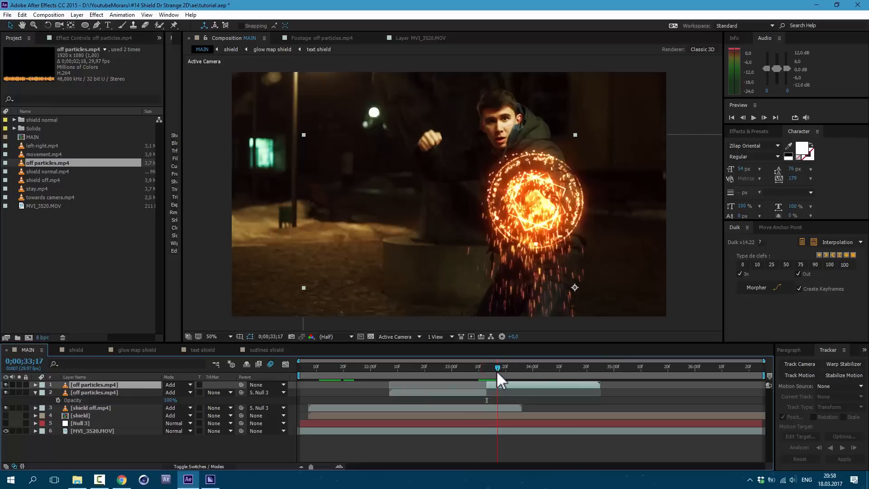
{"action": "left_click_drag", "start_coordinate": [496, 367], "coordinate": [529, 367]}
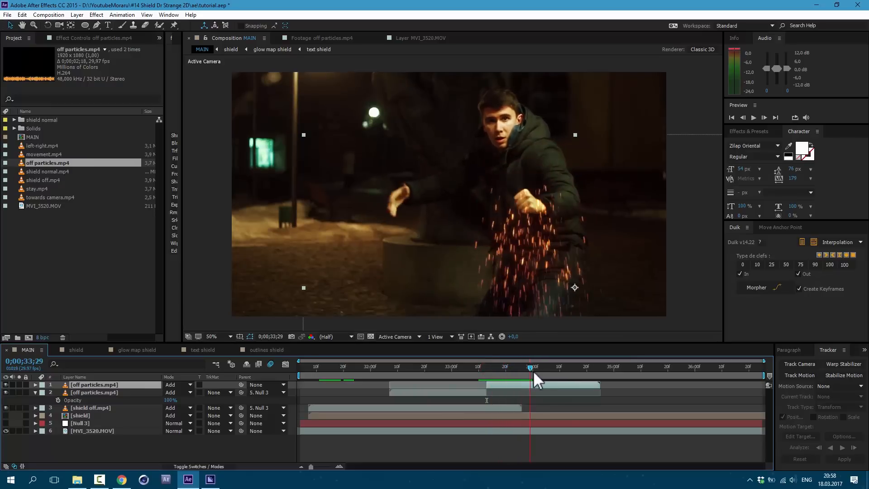
{"action": "left_click", "coordinate": [354, 367]}
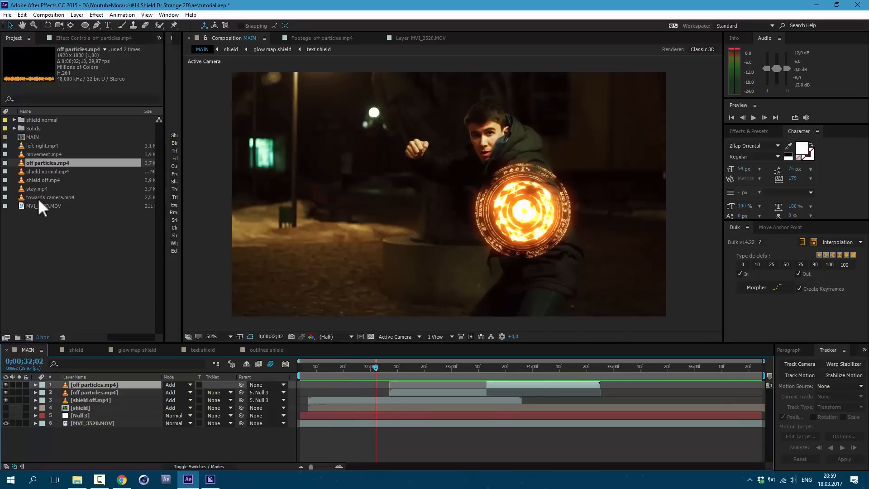
{"action": "mouse_move", "coordinate": [49, 209]}
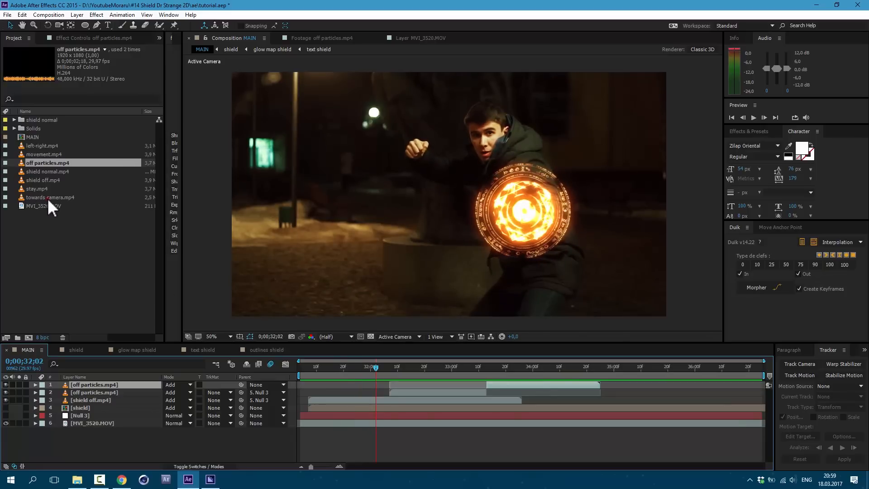
Step: Preview towards camera.mp4, add it in Add mode and centre the burst on the shield
{"action": "double_click", "coordinate": [54, 197]}
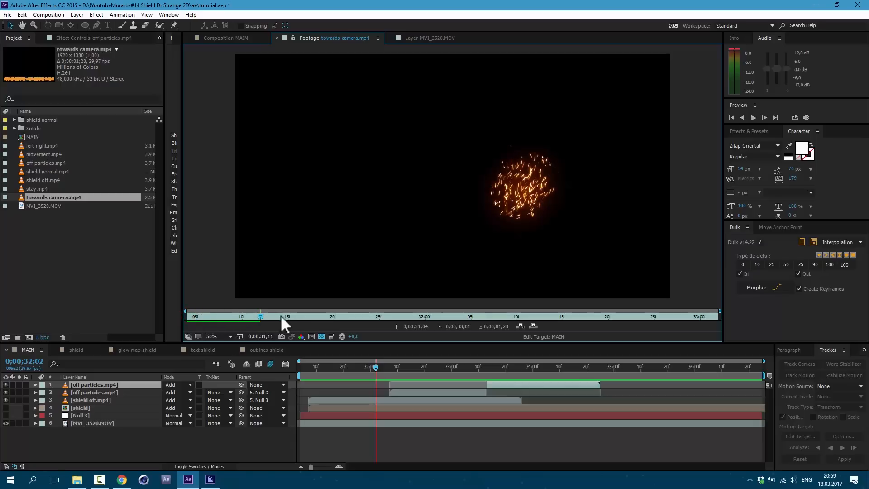
{"action": "left_click_drag", "start_coordinate": [260, 316], "coordinate": [507, 316]}
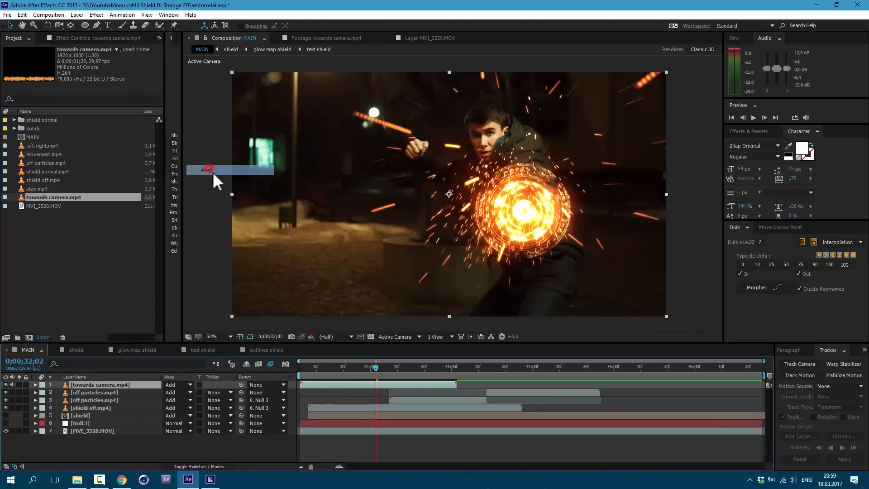
{"action": "left_click_drag", "start_coordinate": [374, 368], "coordinate": [329, 369]}
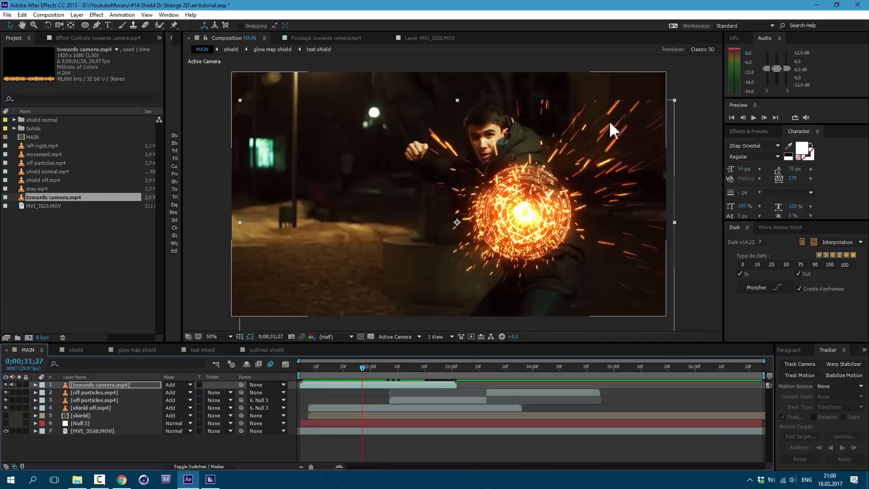
{"action": "mouse_move", "coordinate": [154, 399]}
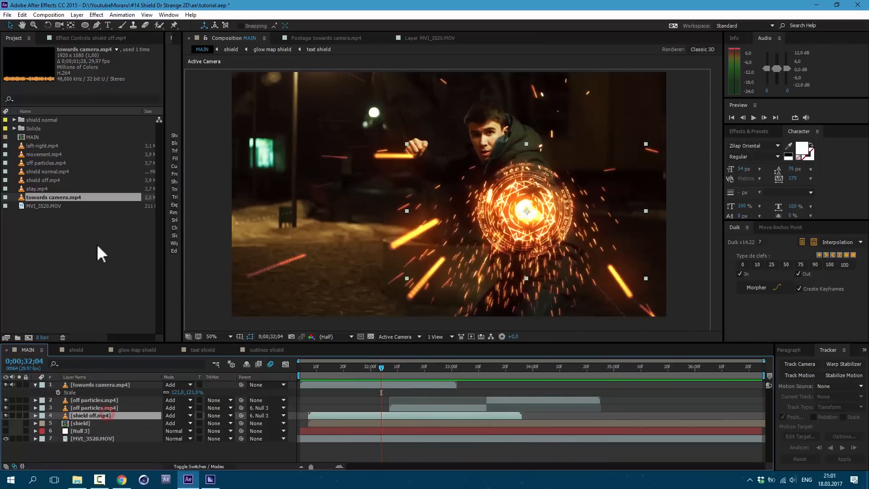
Step: Replace the shield off.mp4 layer's footage with shield normal.mp4
{"action": "left_click", "coordinate": [48, 171]}
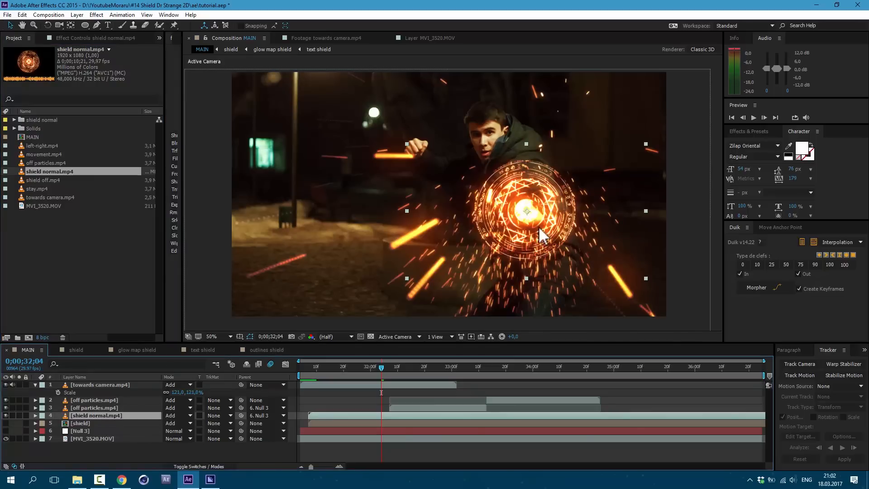
{"action": "left_click", "coordinate": [503, 366]}
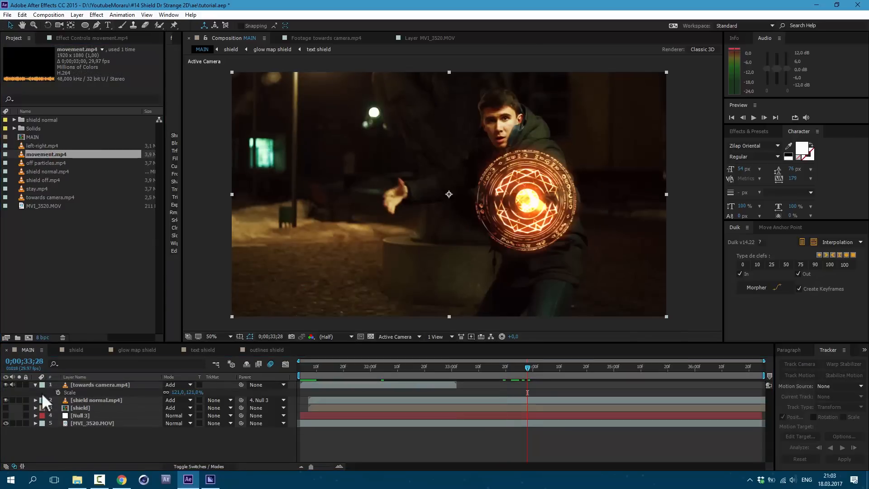
Step: Add movement.mp4 in Add mode at 143% scale and duplicate it twice at -8° and -16° rotation
{"action": "left_click", "coordinate": [177, 385]}
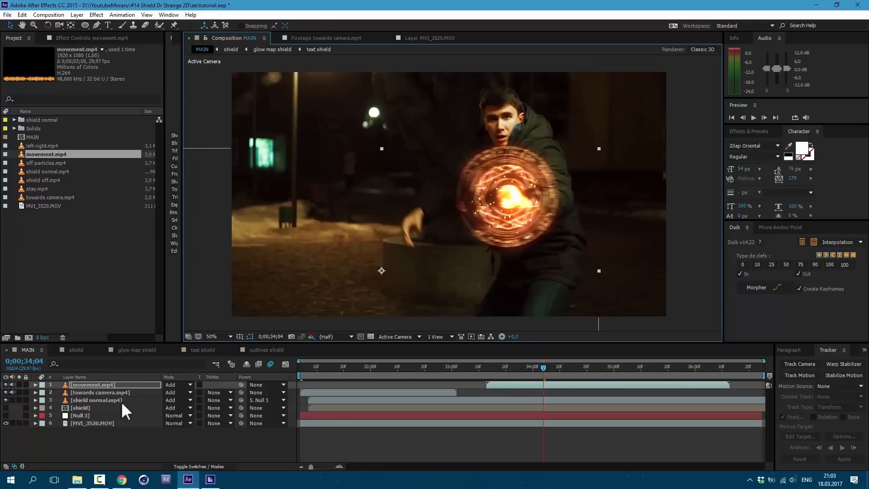
{"action": "left_click", "coordinate": [35, 385]}
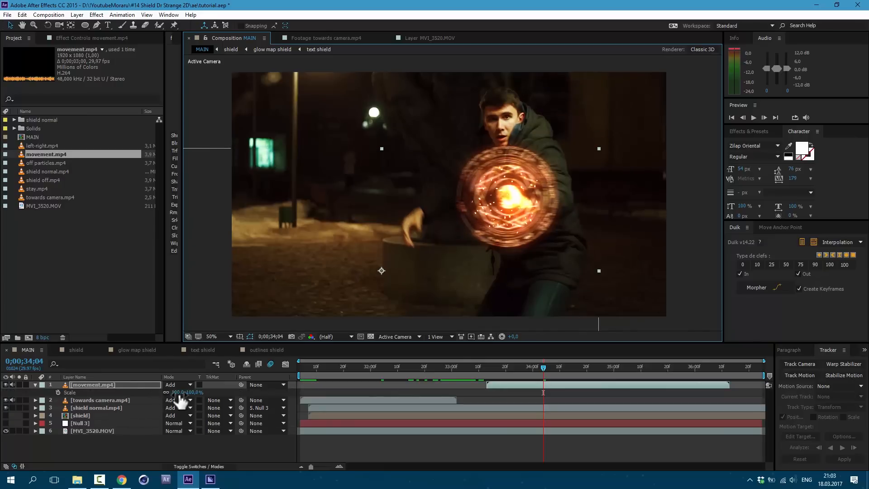
{"action": "left_click_drag", "start_coordinate": [543, 367], "coordinate": [562, 366]}
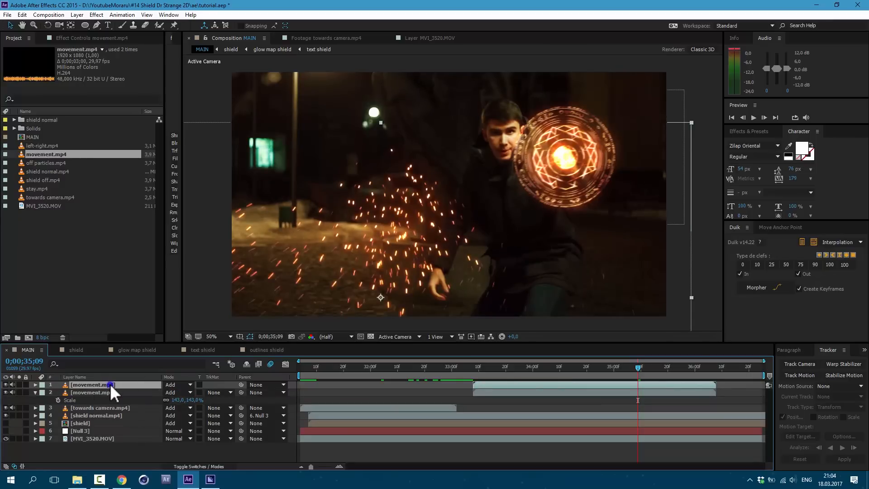
{"action": "right_click", "coordinate": [92, 385]}
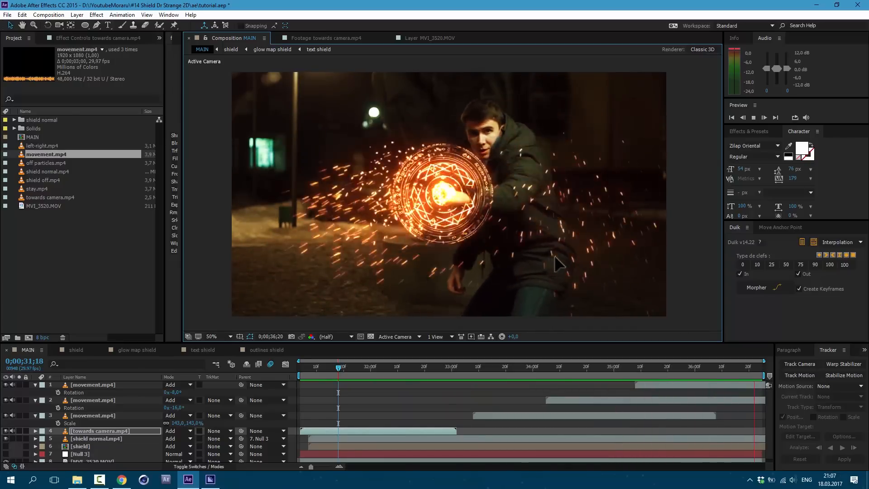
Step: Make shield normal.mp4 a 3D layer and scrub its Y Rotation to turn it on the vertical axis
{"action": "left_click", "coordinate": [446, 367]}
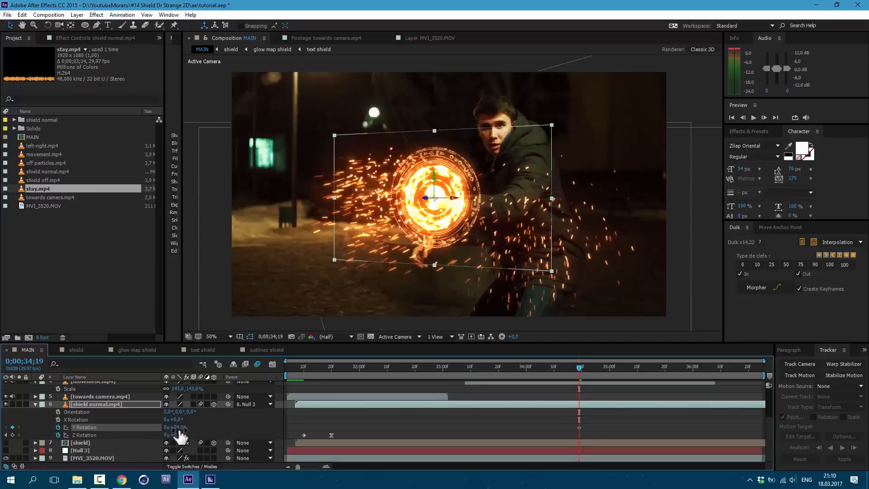
{"action": "left_click_drag", "start_coordinate": [177, 428], "coordinate": [188, 427]}
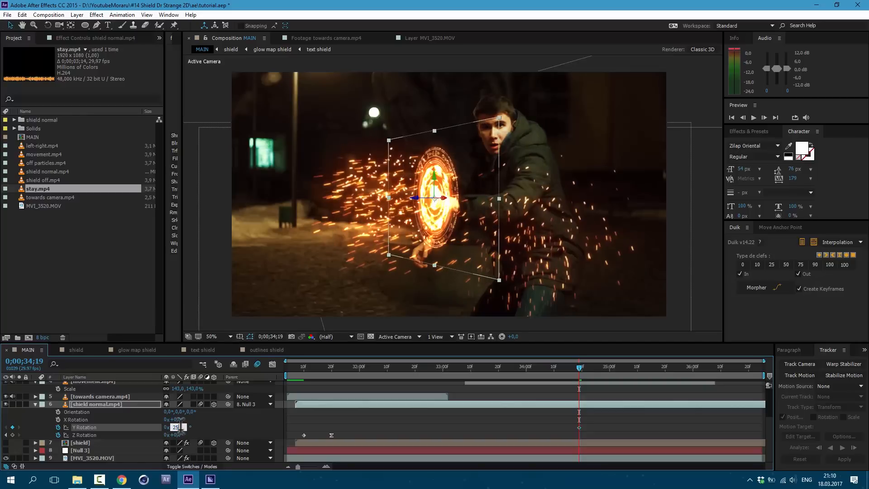
{"action": "left_click", "coordinate": [654, 367]}
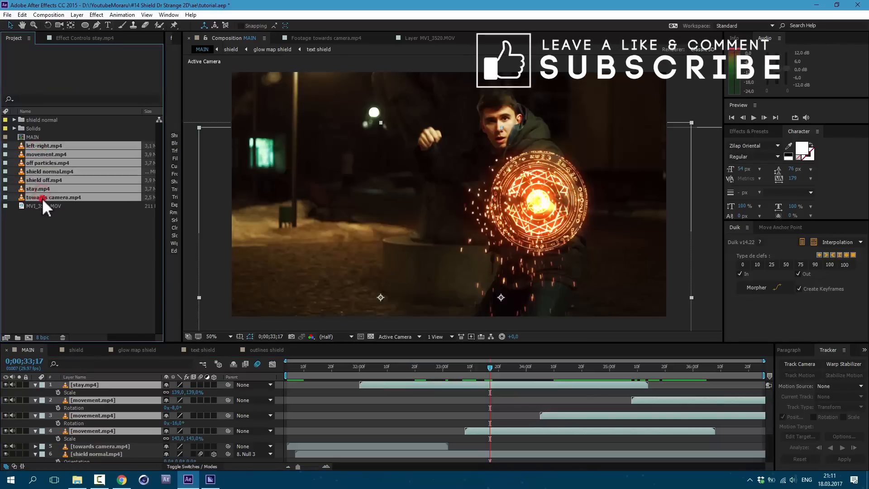
Step: Place the stay spark render over the shield in MAIN and select the left-right spark render next
{"action": "left_click", "coordinate": [231, 49]}
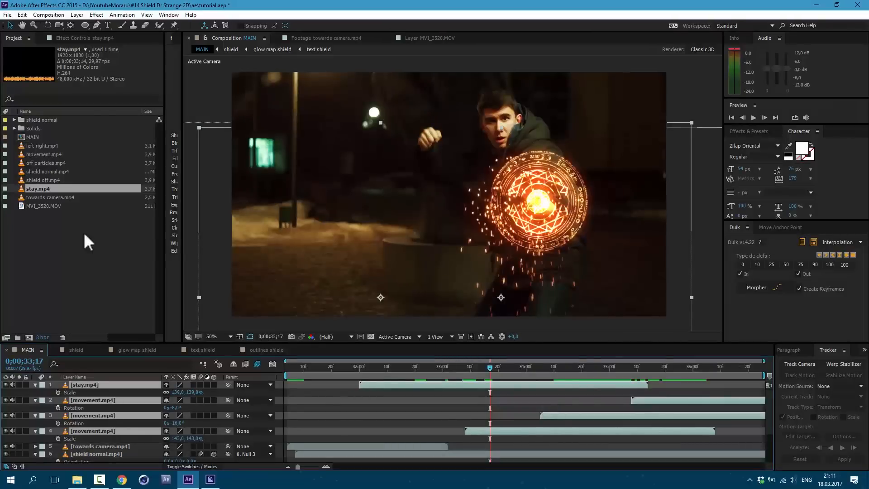
{"action": "left_click", "coordinate": [42, 145]}
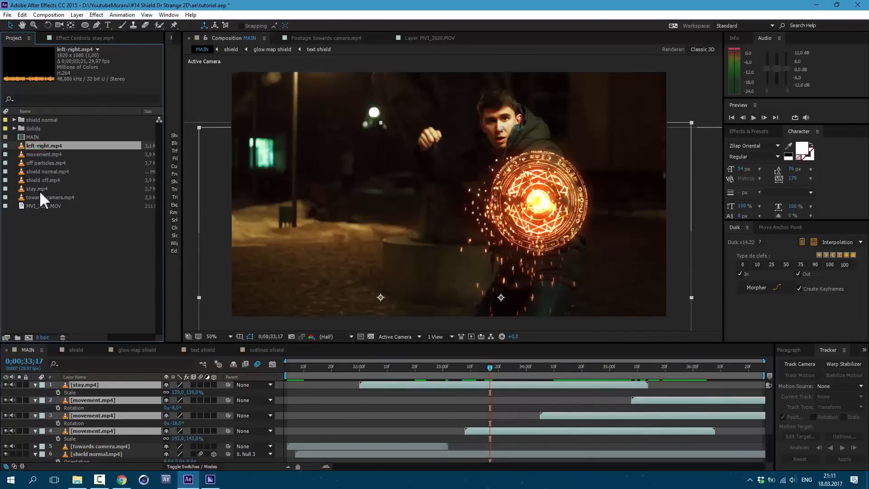